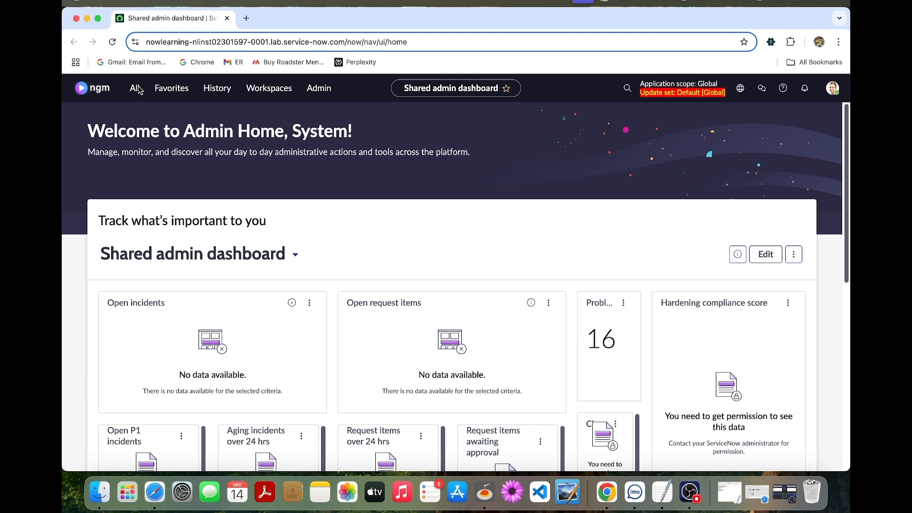
- Filter the All menu for 'data col' and go to Performance Analytics Data Collector Jobs
text(d)
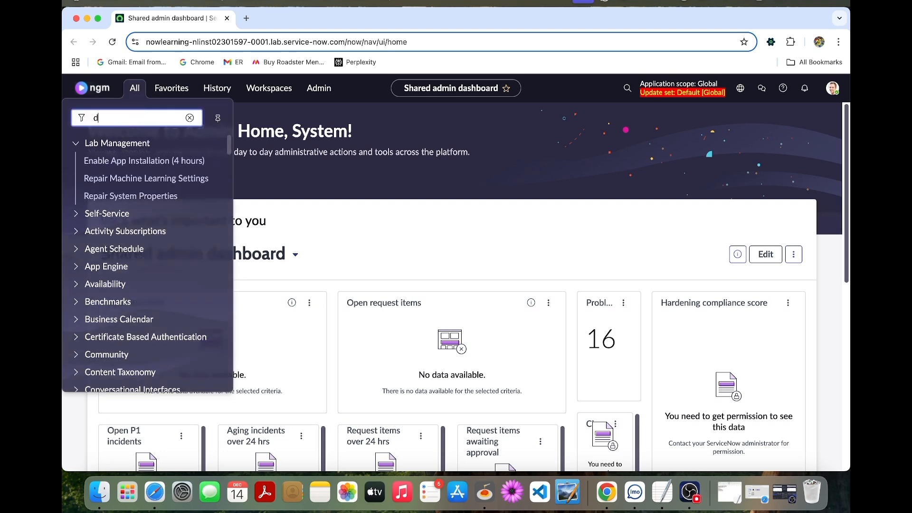
text(ata colle)
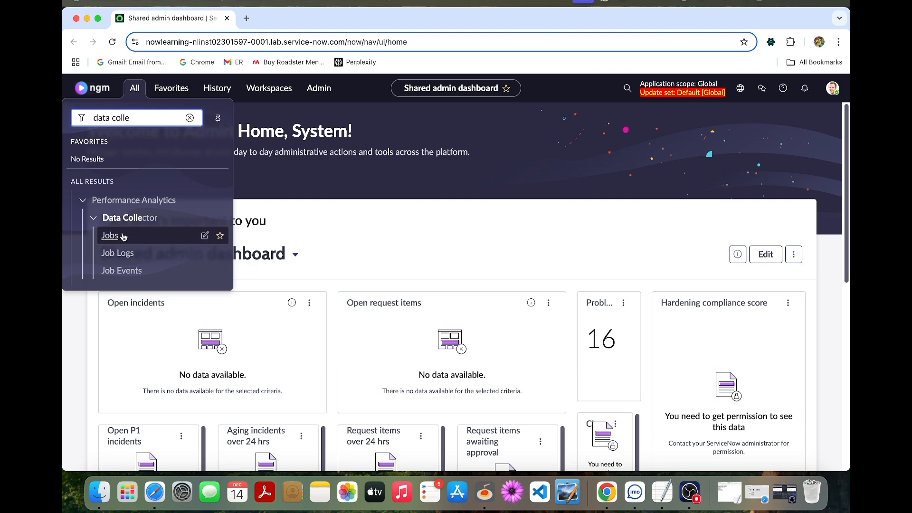
click(110, 235)
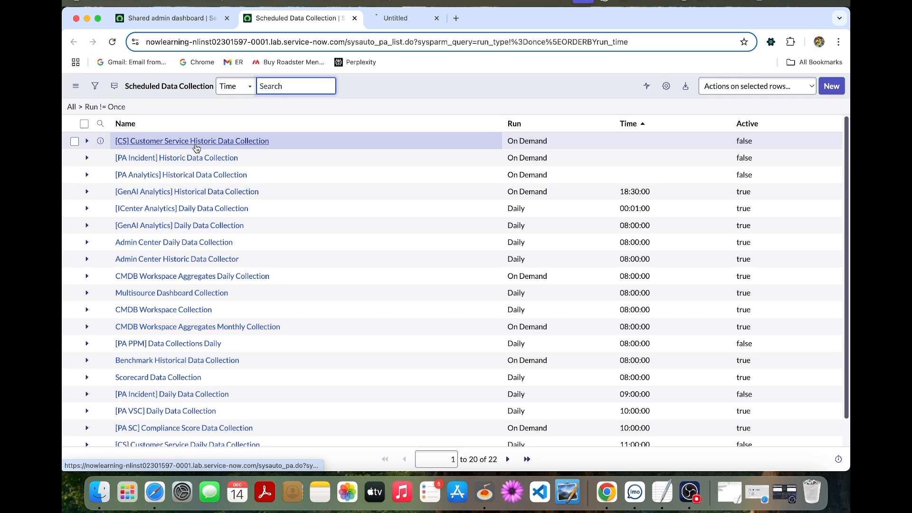
- Open the [CS] Customer Service Historic Data Collection job, detouring via the admin home page
click(192, 141)
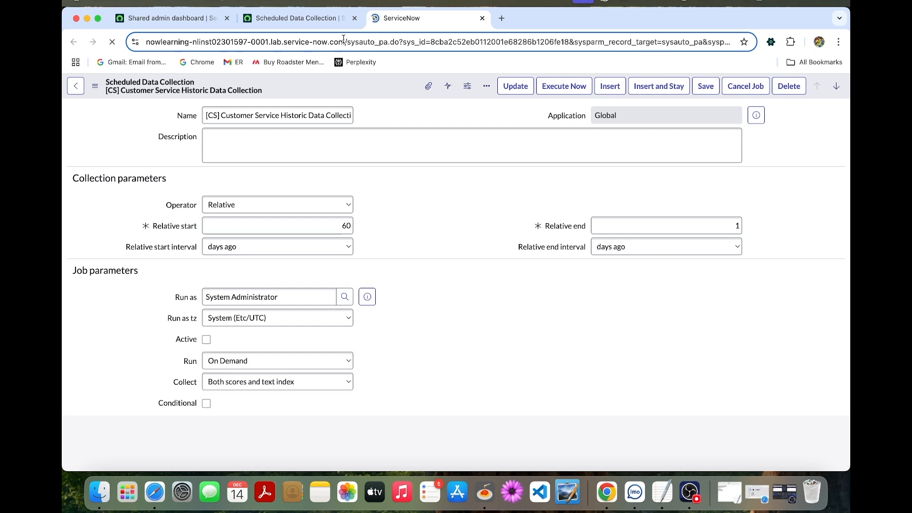
click(205, 402)
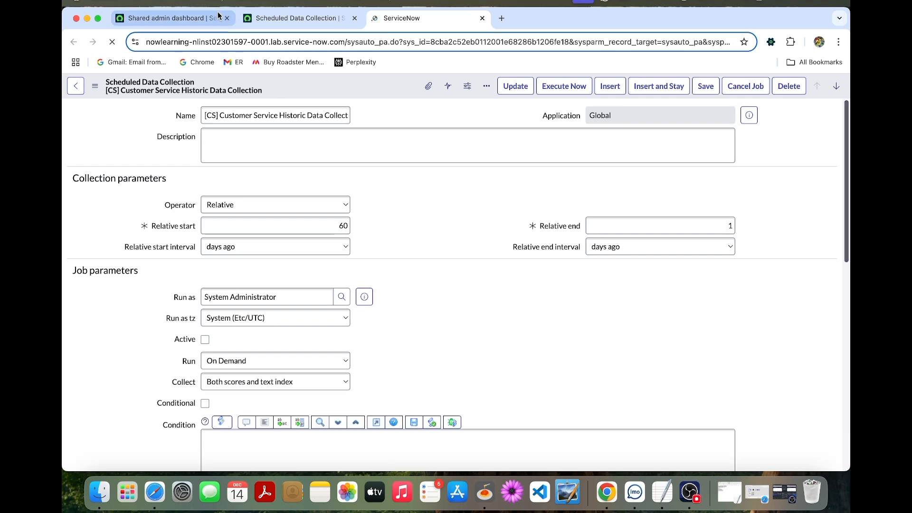
click(166, 18)
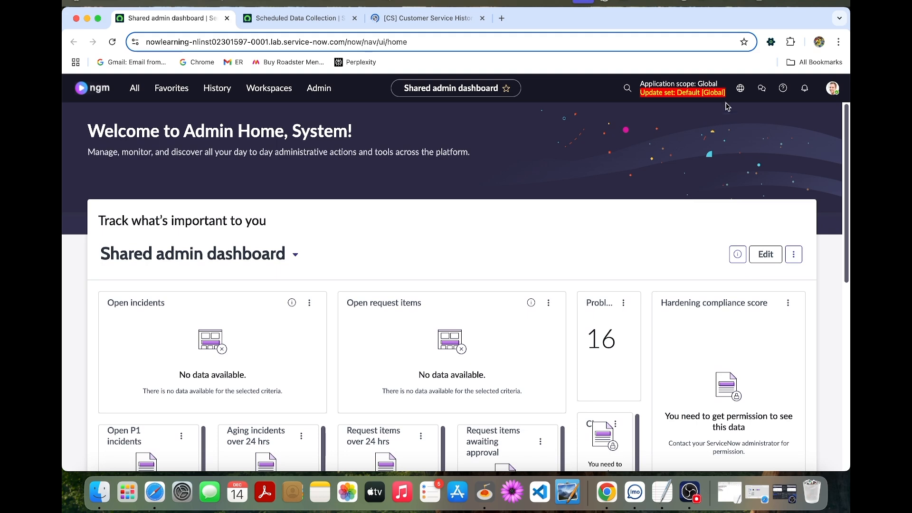
click(740, 87)
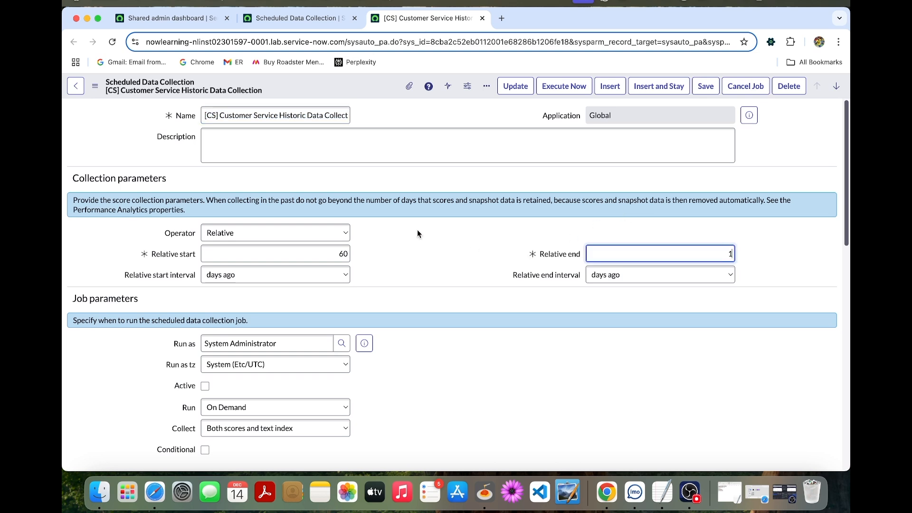
- Set the job's Relative start to 30 days and update it
click(274, 254)
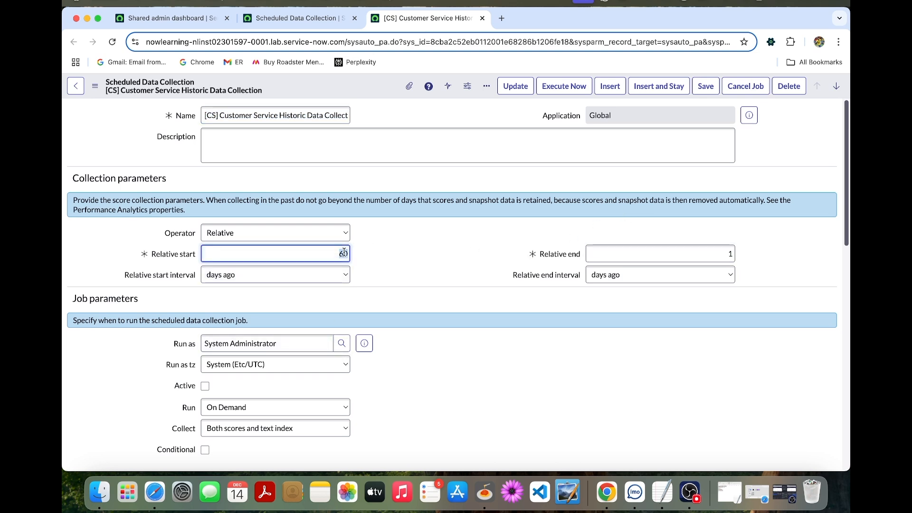
text(30)
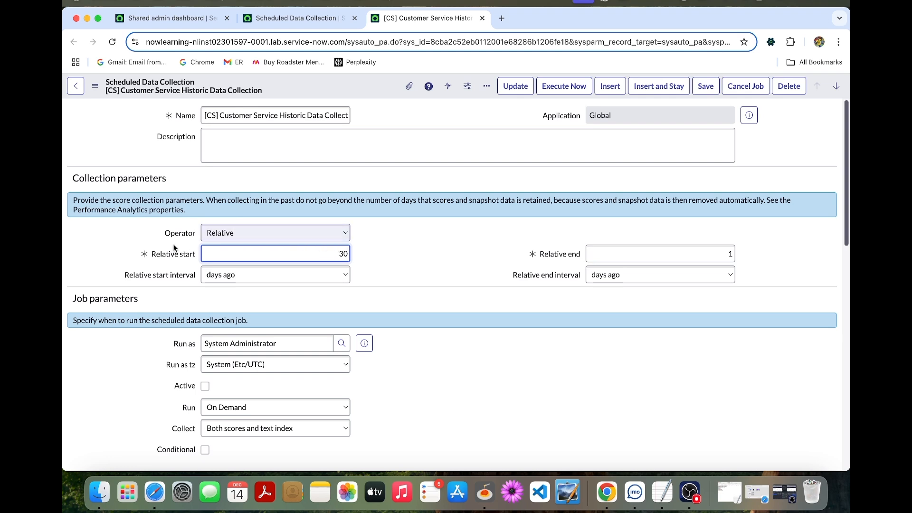
click(564, 85)
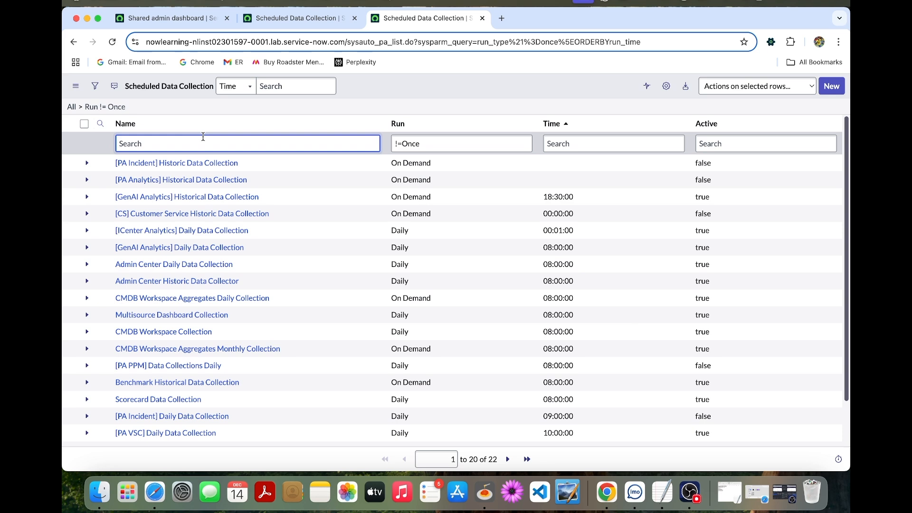
- Filter the job list's Name column with *[CS]
text(*)
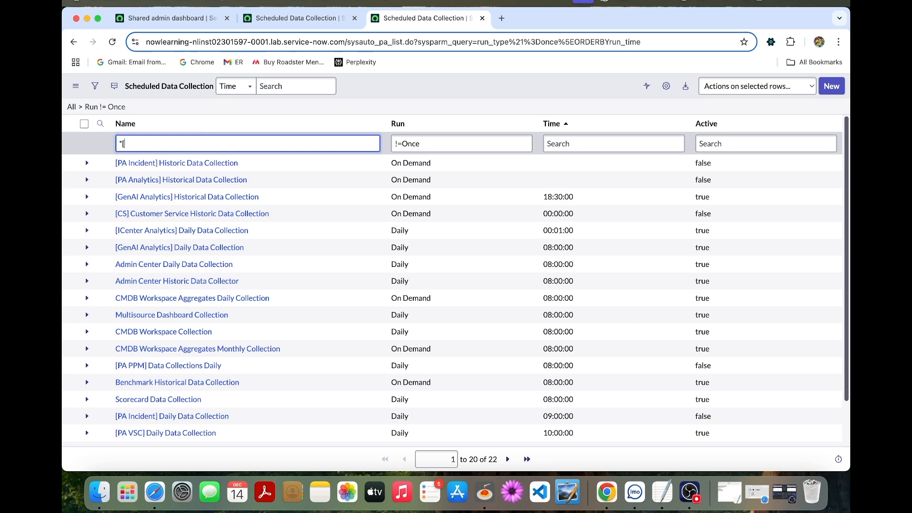
text([CS)
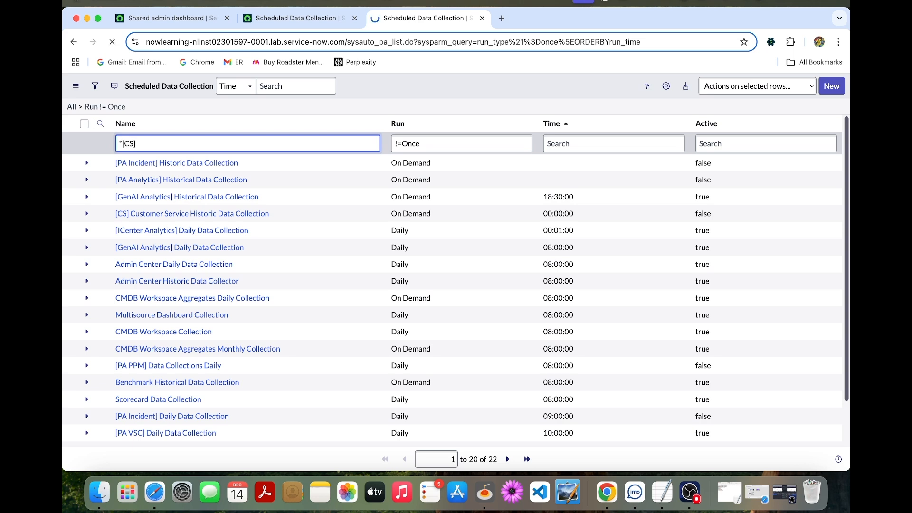
key(Enter)
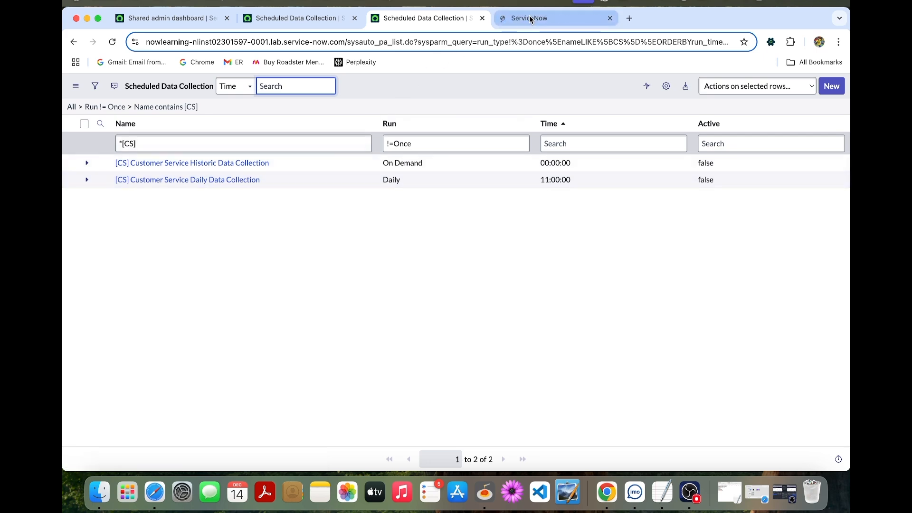
- Mark the [CS] Customer Service Daily Data Collection job Active and save it
click(187, 179)
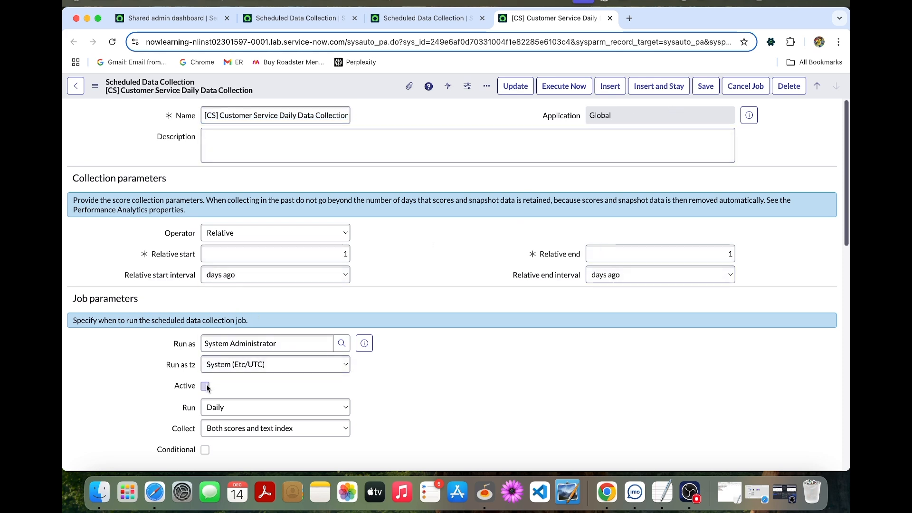
click(204, 385)
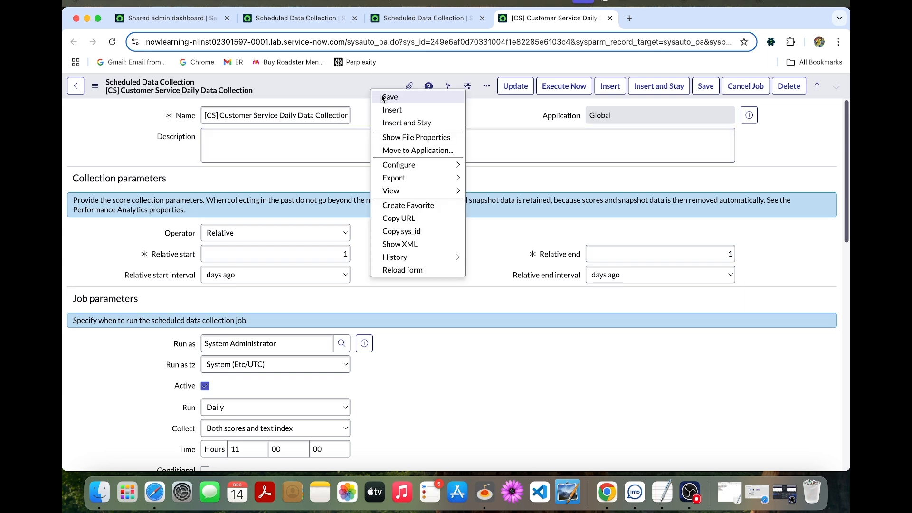
click(389, 96)
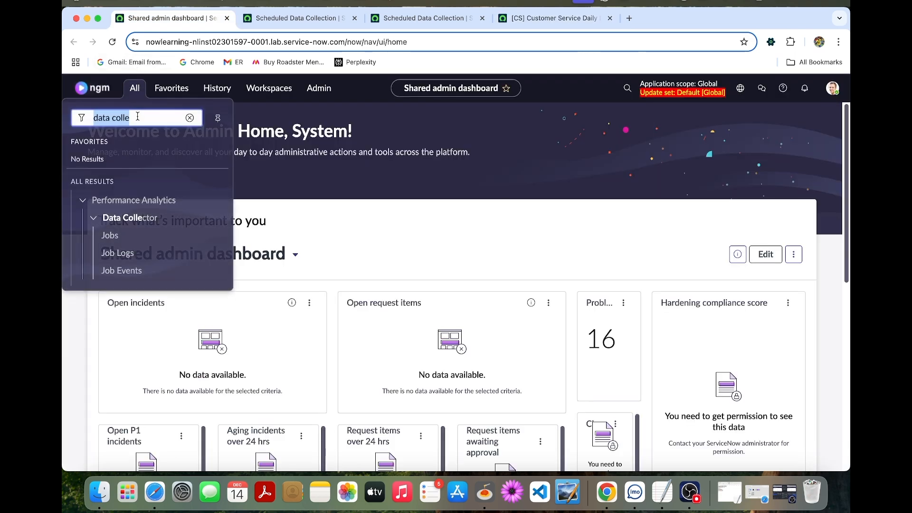
- Go to Performance Analytics Dashboards and search the overview for 'cust'
text(dashboa)
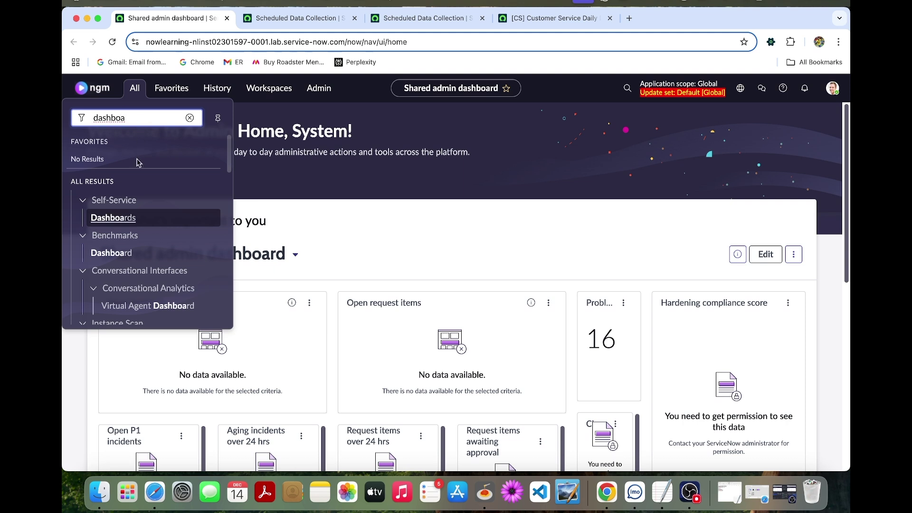
scroll(down, 3)
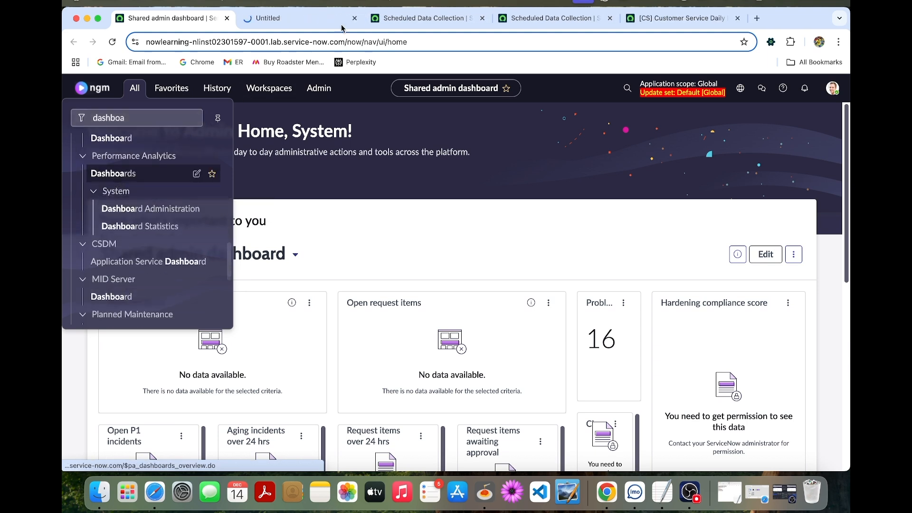
click(113, 173)
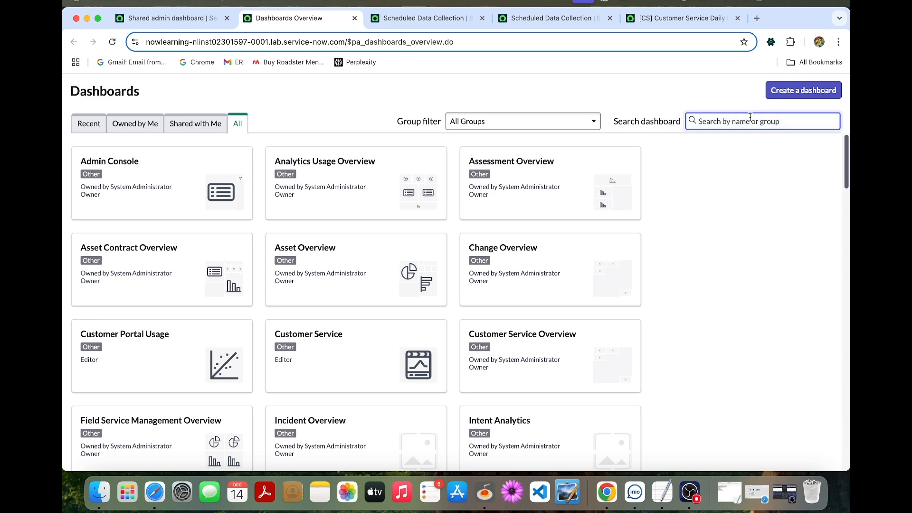
text(cust)
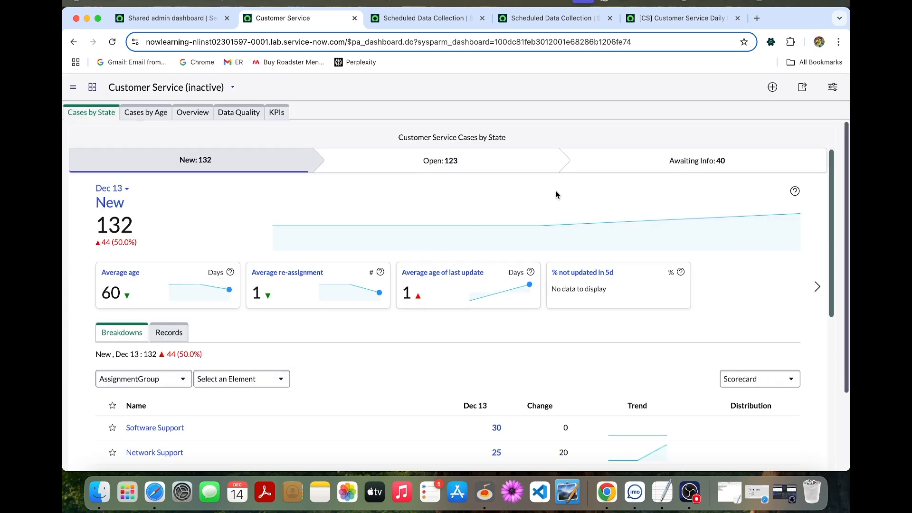
mouse_move(801, 88)
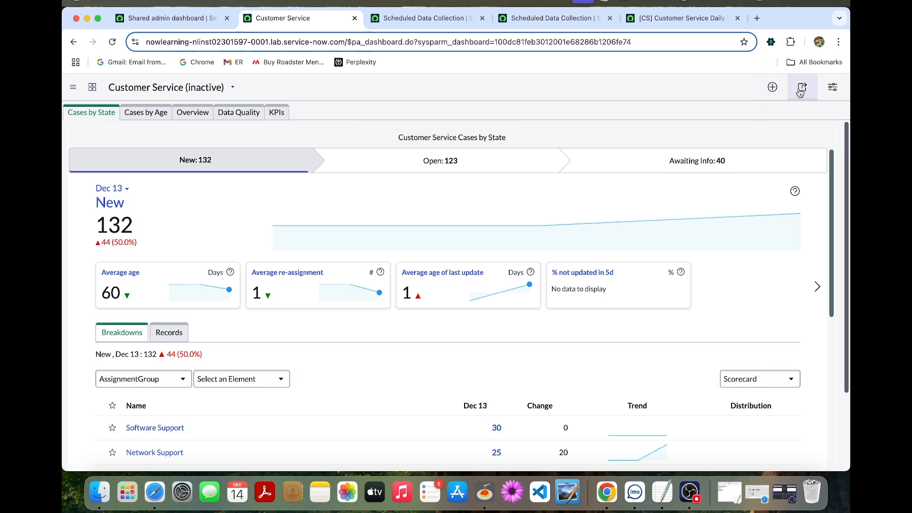
- Show the Share panel listing the roles with access to the Customer Service dashboard
click(802, 87)
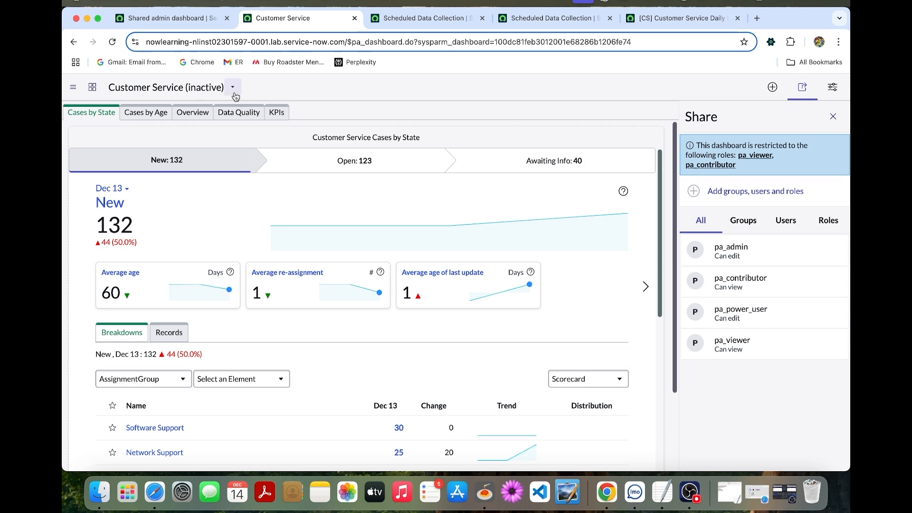
- Search the dashboard picker for 'cus' and switch to Customer Service Manager
click(233, 87)
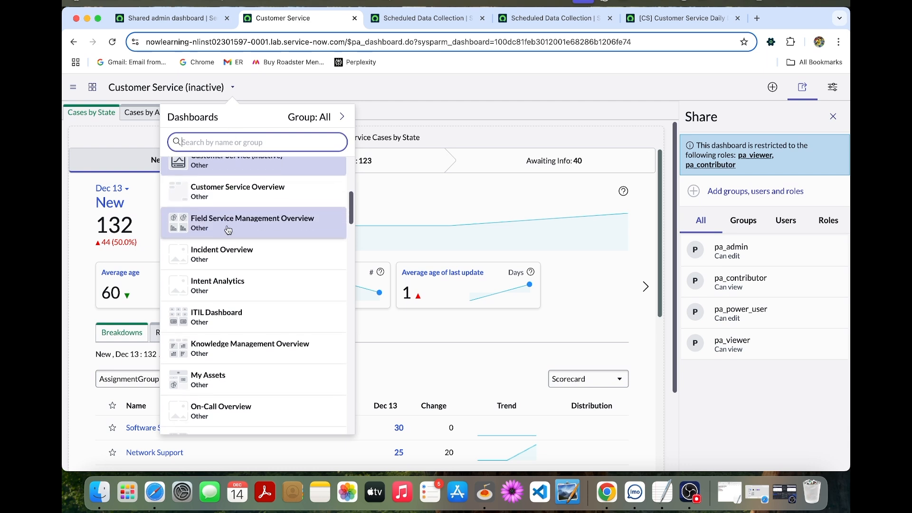
scroll(down, 3)
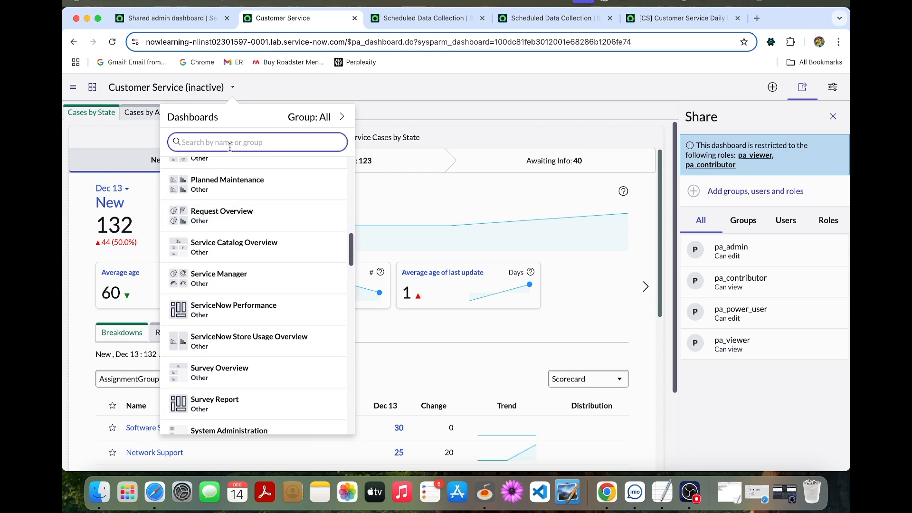
text(customer)
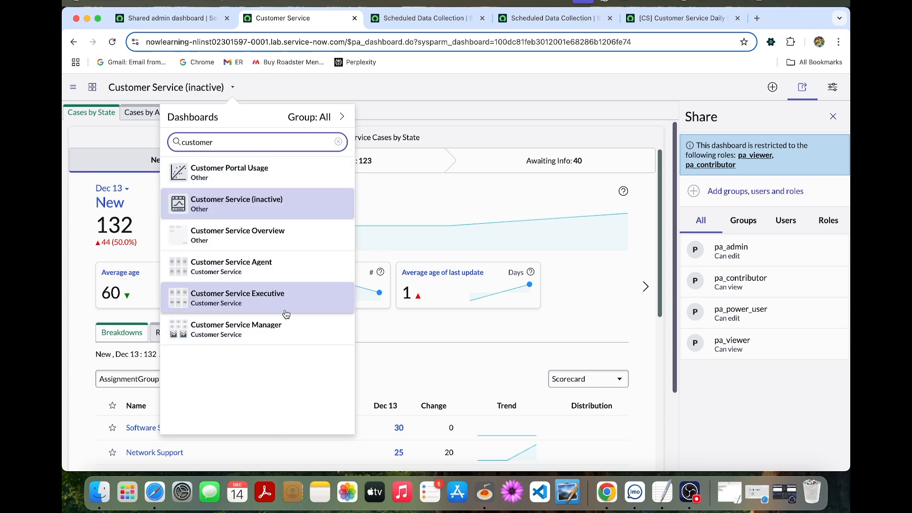
mouse_move(338, 274)
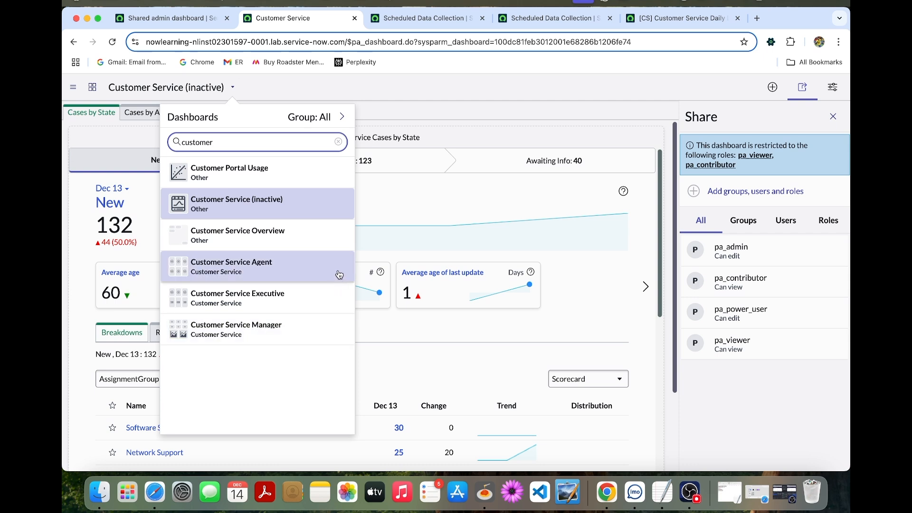
mouse_move(343, 271)
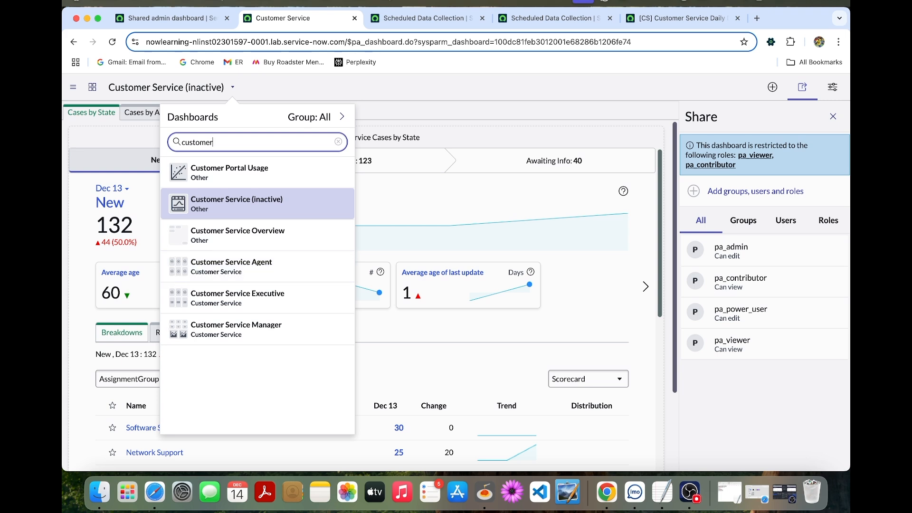
mouse_move(283, 222)
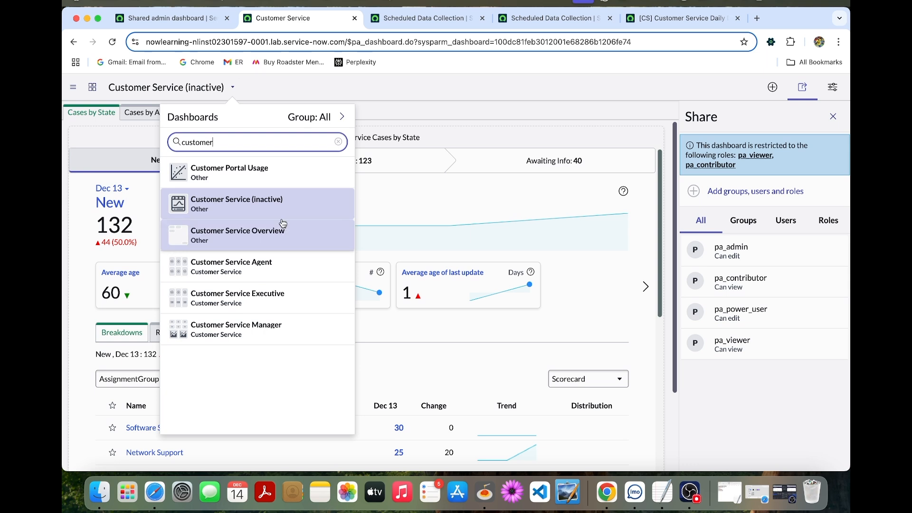
click(236, 325)
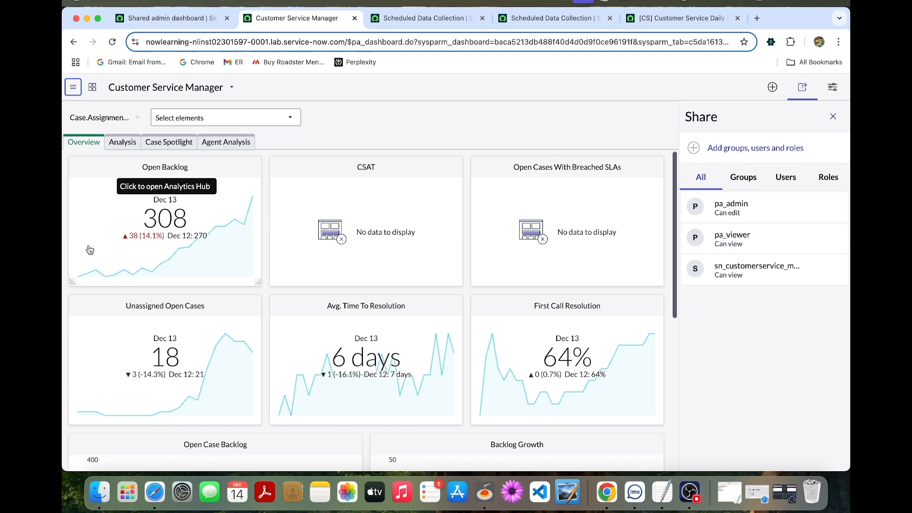
mouse_move(178, 222)
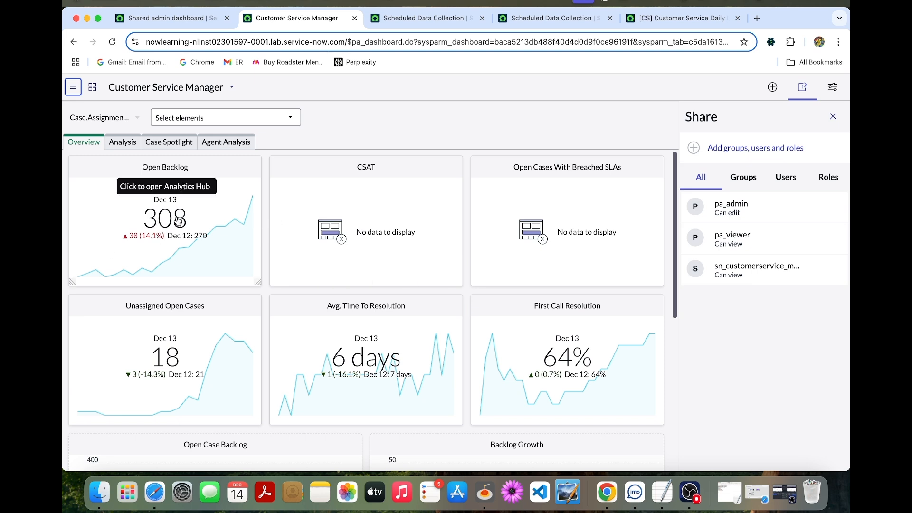
- Drill into the Open Backlog score widget to see Number of Open Cases in Analytics Hub
click(166, 221)
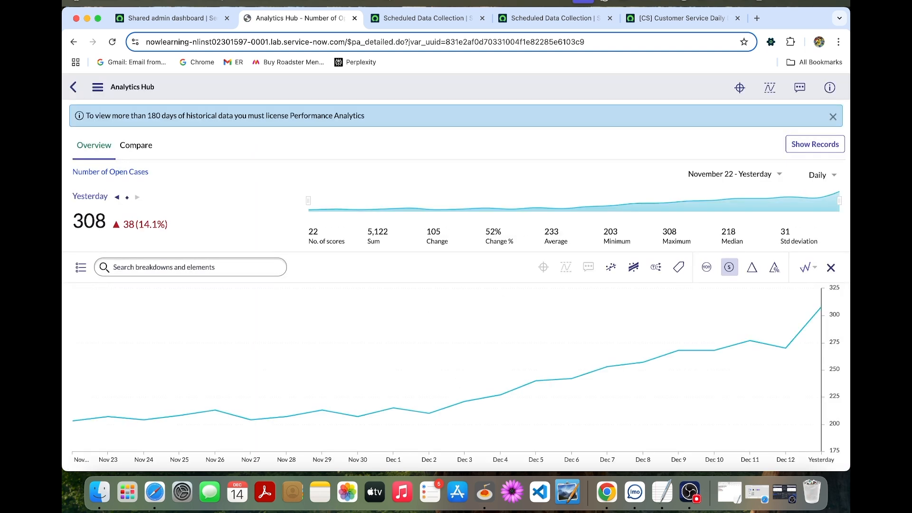
mouse_move(285, 428)
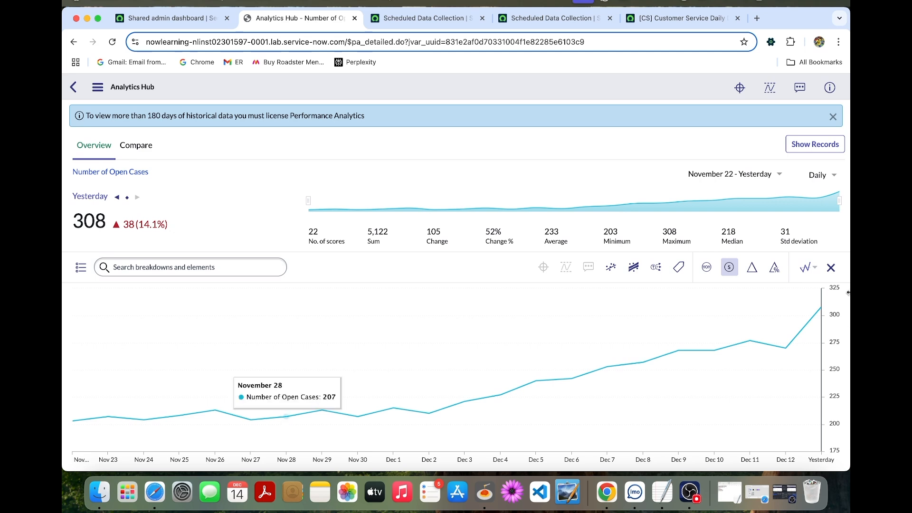
mouse_move(722, 131)
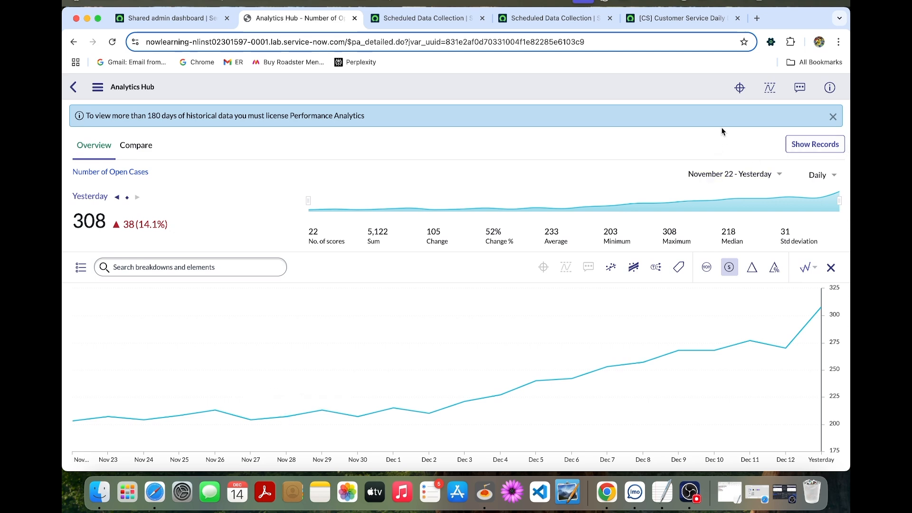
mouse_move(739, 88)
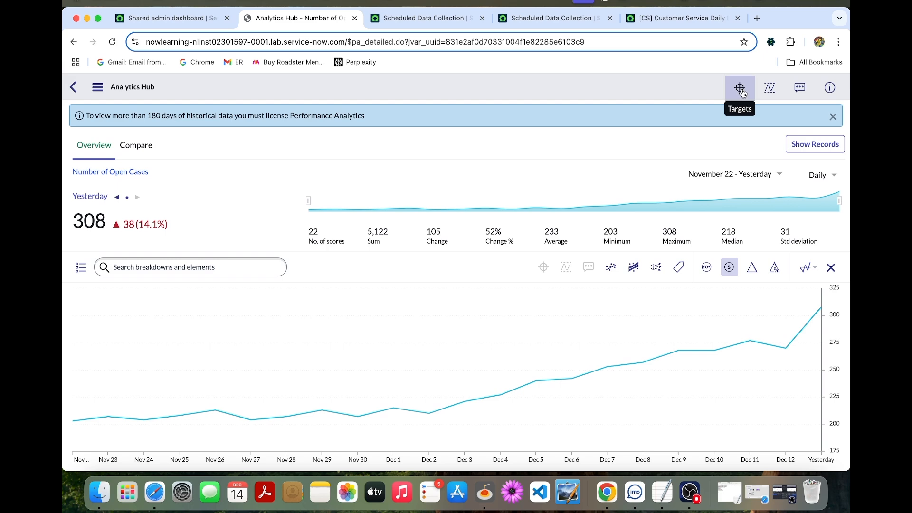
- Start a new Global target of 200 on Number of Open Cases
click(739, 88)
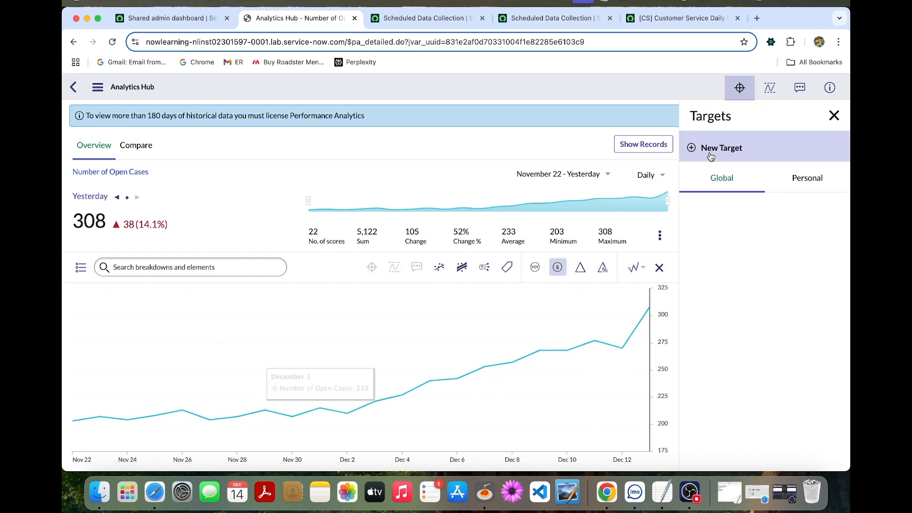
click(720, 147)
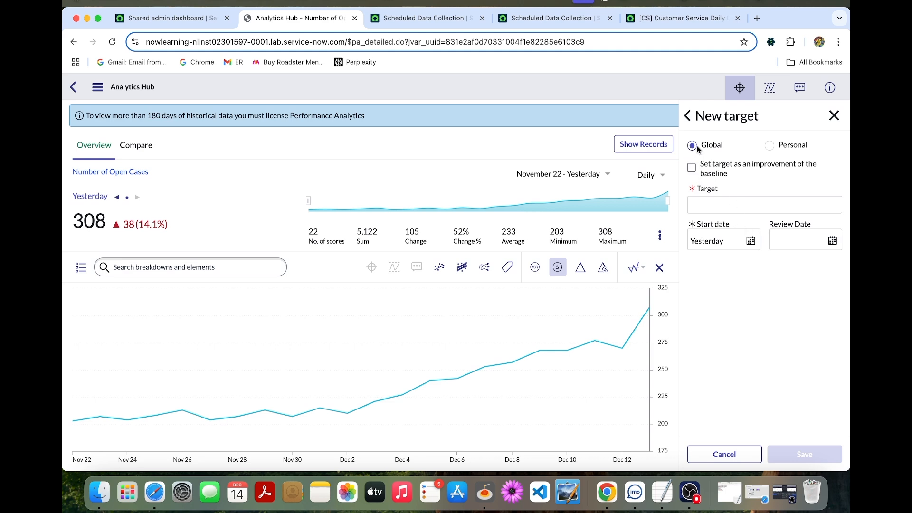
click(763, 204)
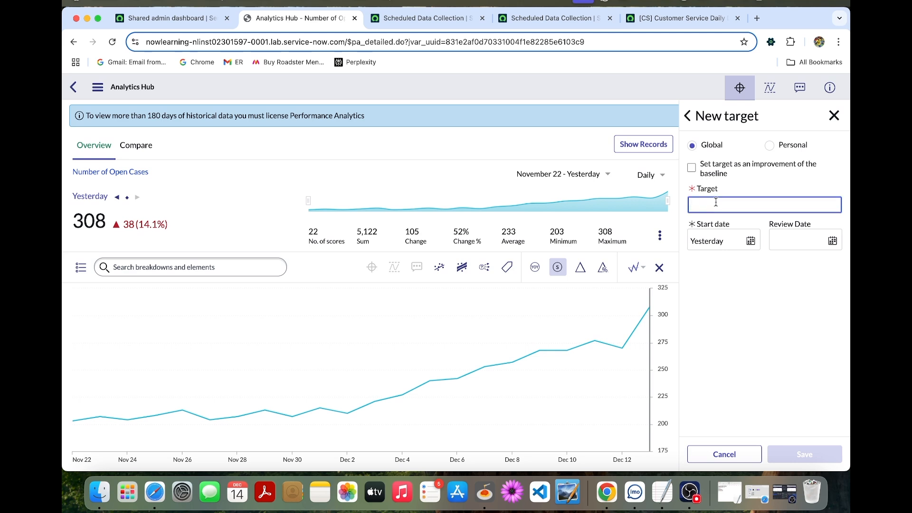
text(200)
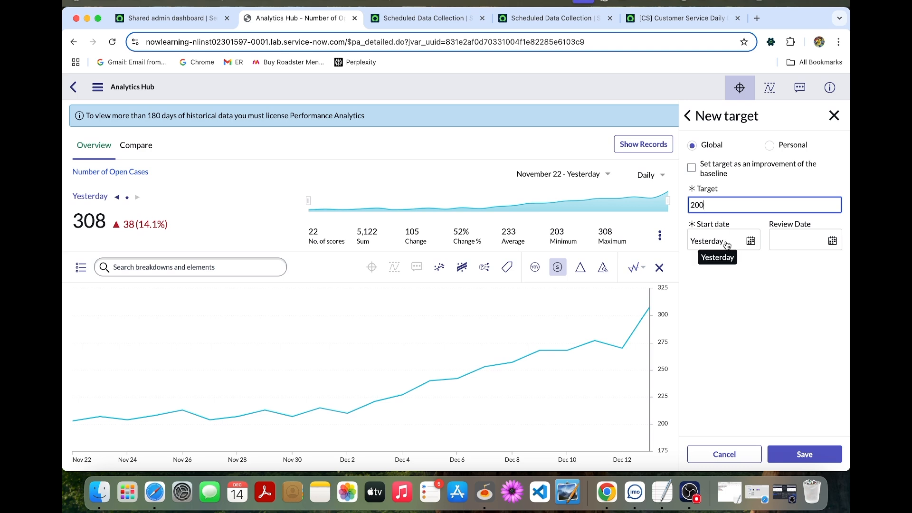
- Give the target a Nov 22 start date and Nov 29 review date, then save it
click(750, 240)
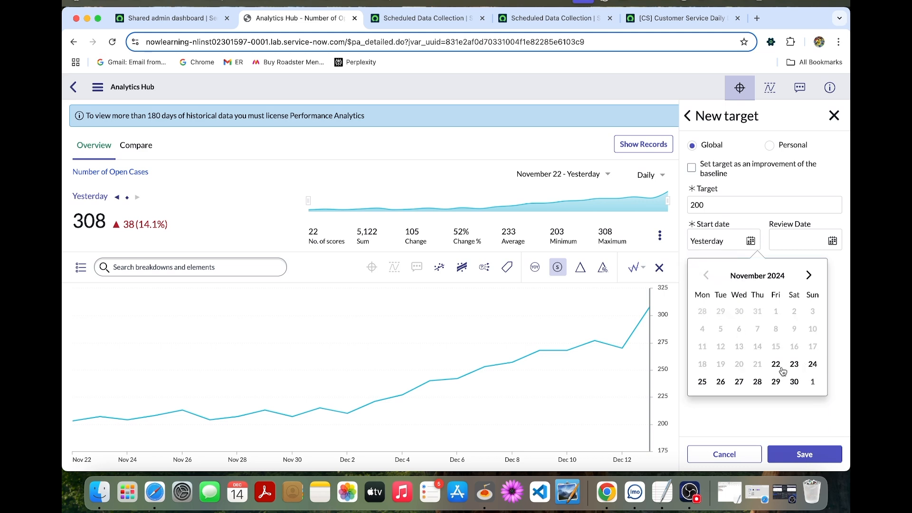
mouse_move(810, 378)
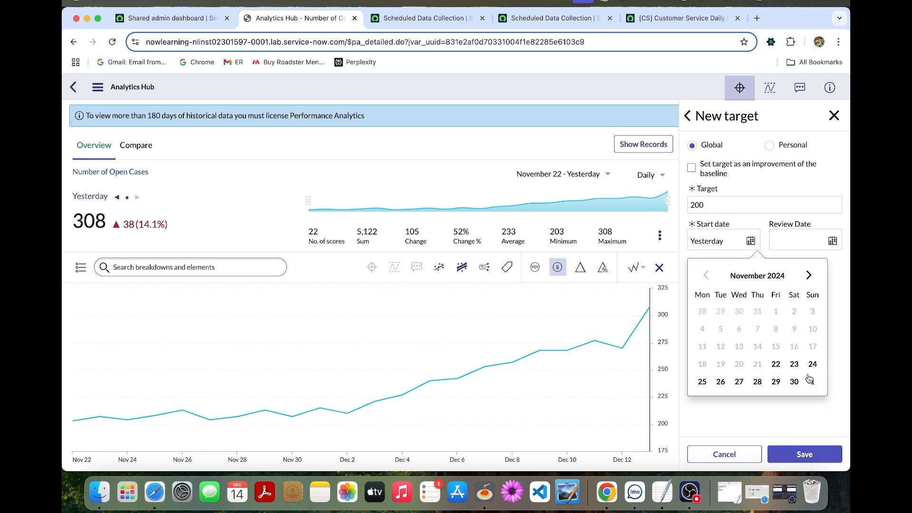
click(775, 364)
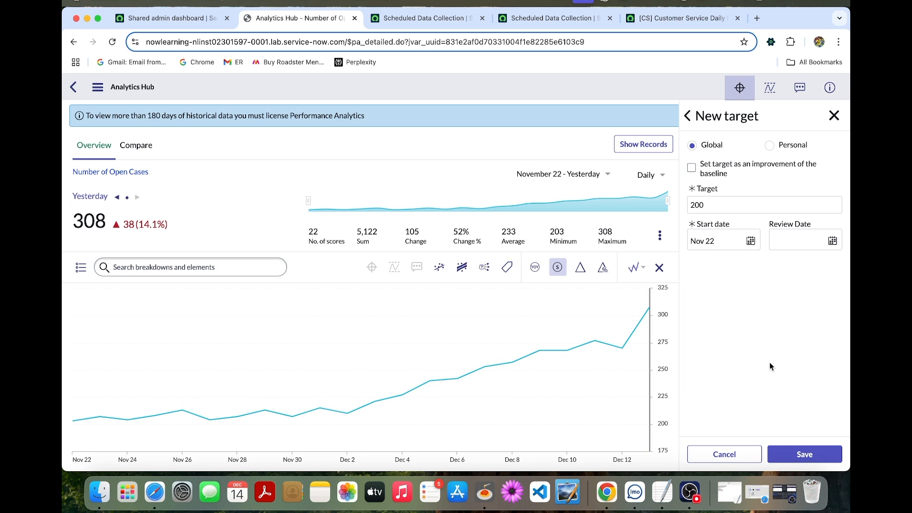
mouse_move(832, 241)
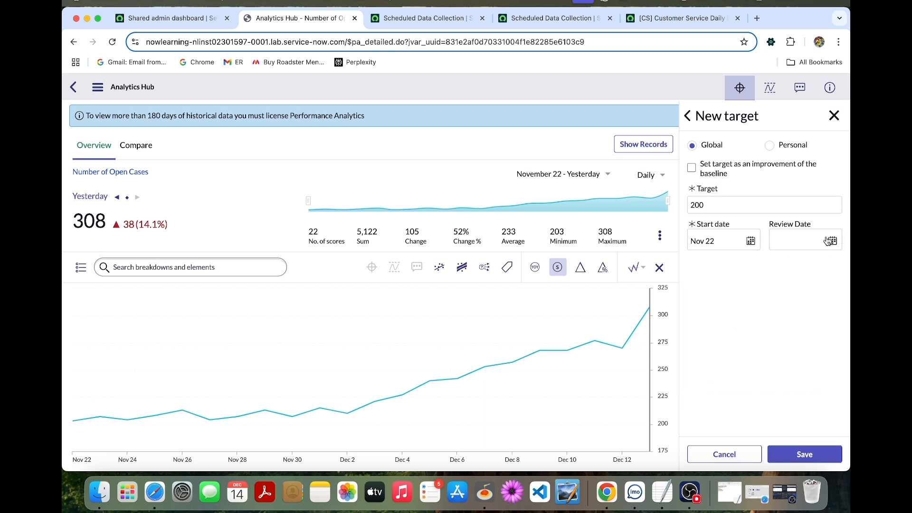
click(829, 240)
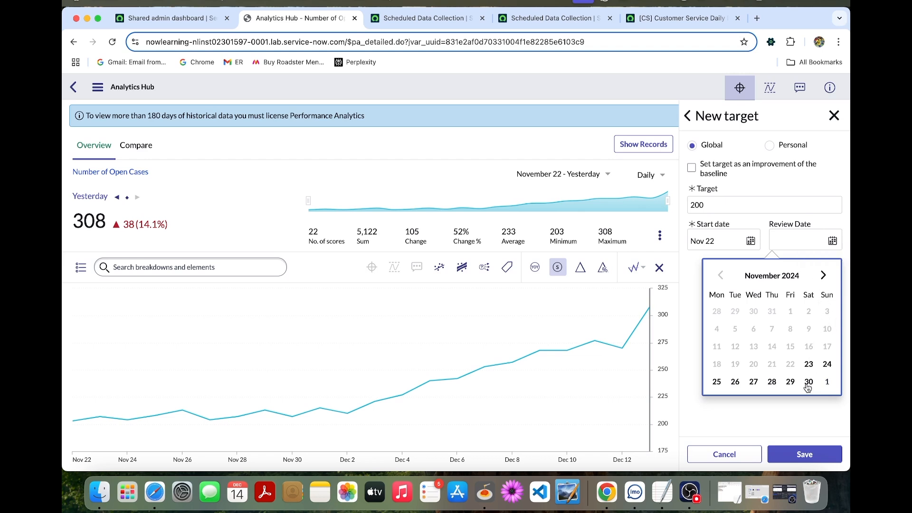
click(790, 382)
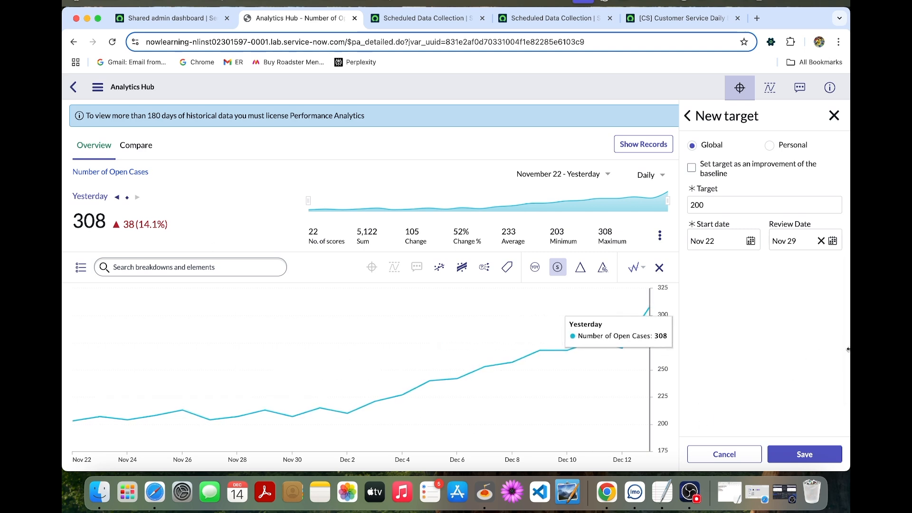
click(803, 454)
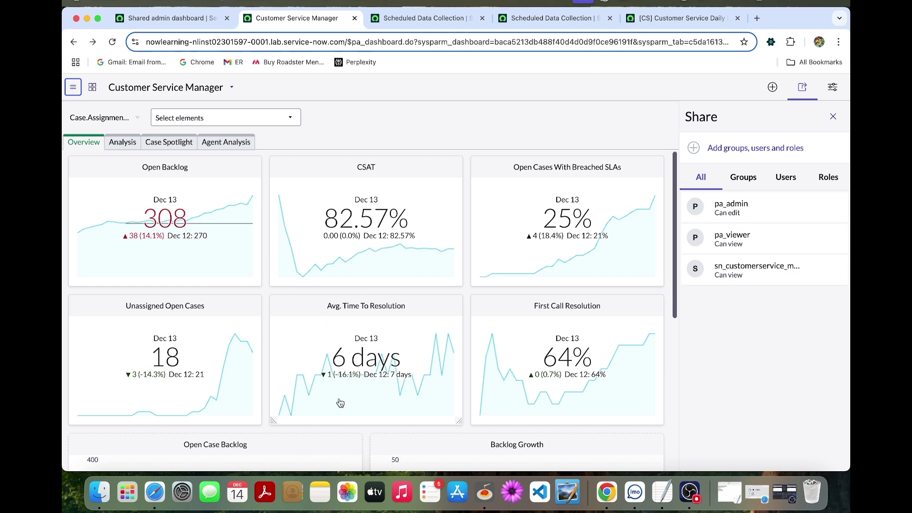
mouse_move(448, 362)
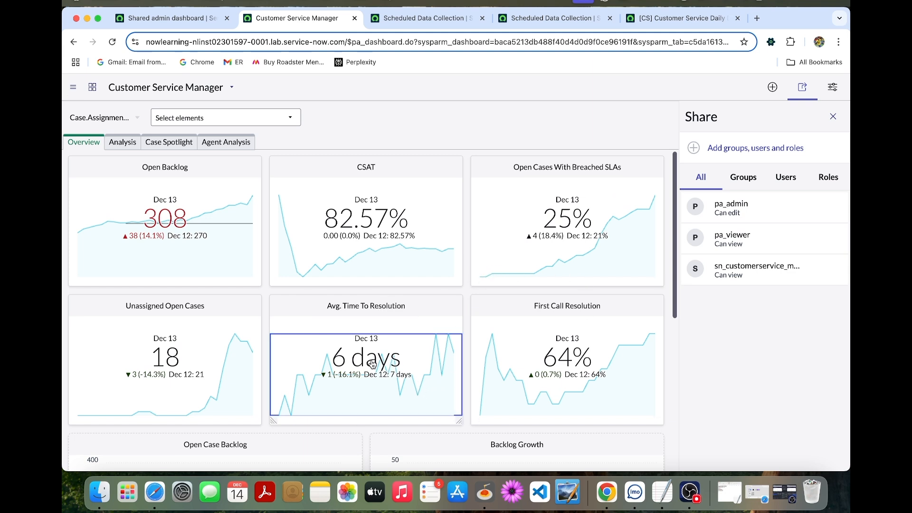
- Drill into Avg. Time To Resolution and enter a new Global target of 5, reaching the start-date calendar
click(367, 363)
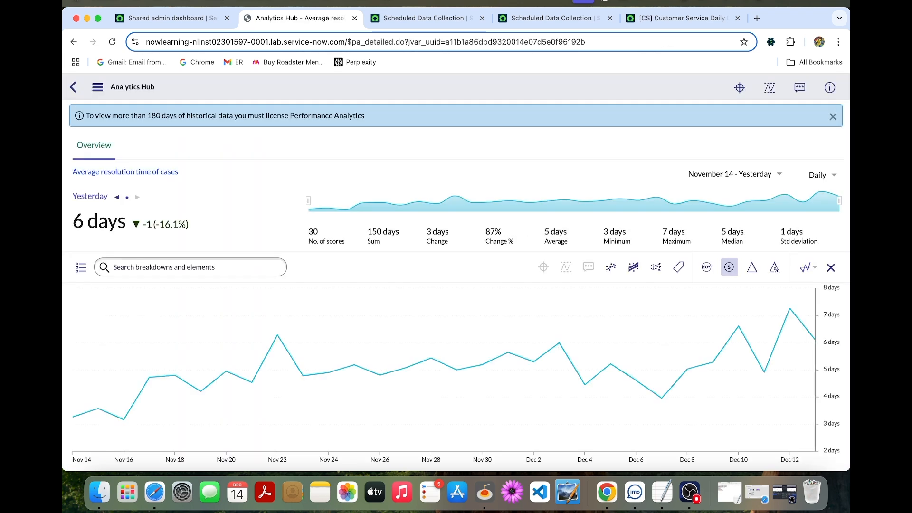
mouse_move(739, 87)
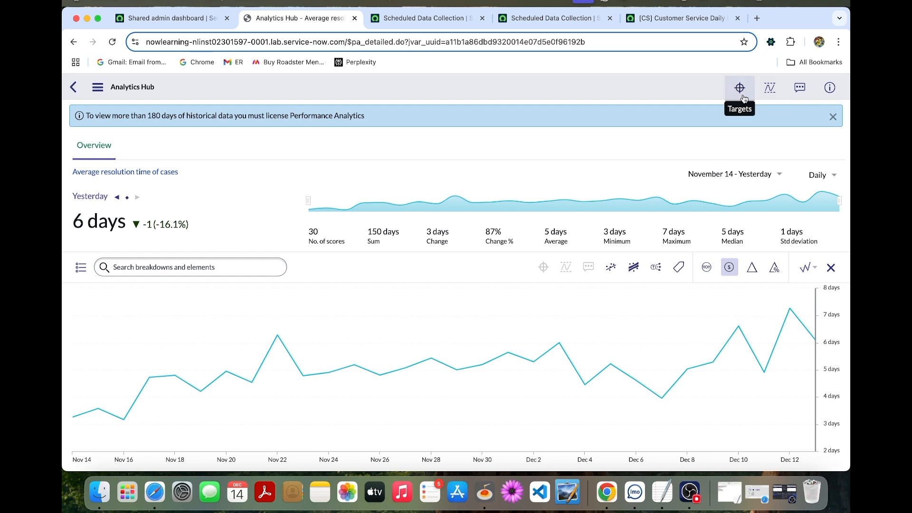
click(739, 88)
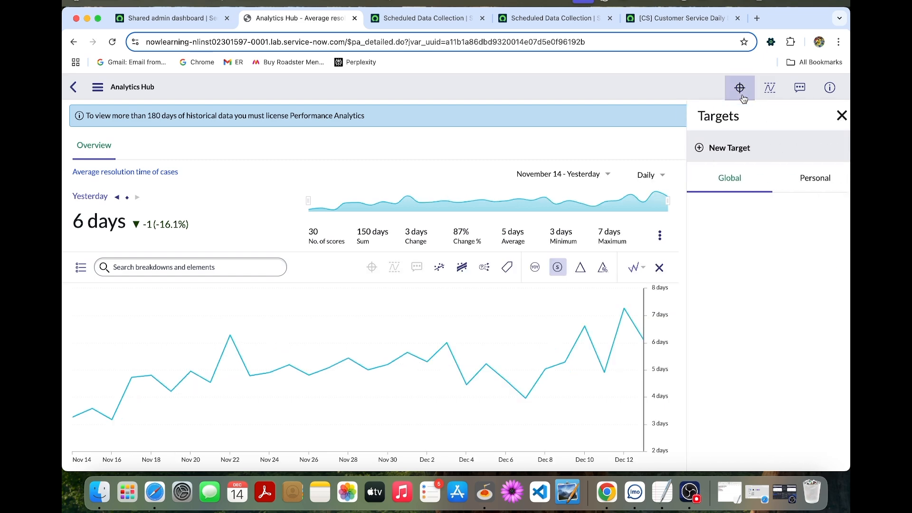
mouse_move(783, 162)
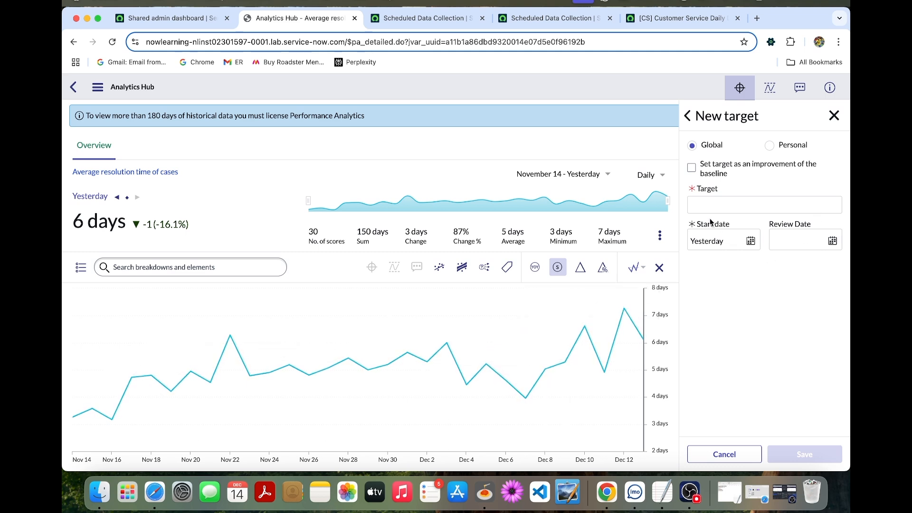
click(763, 205)
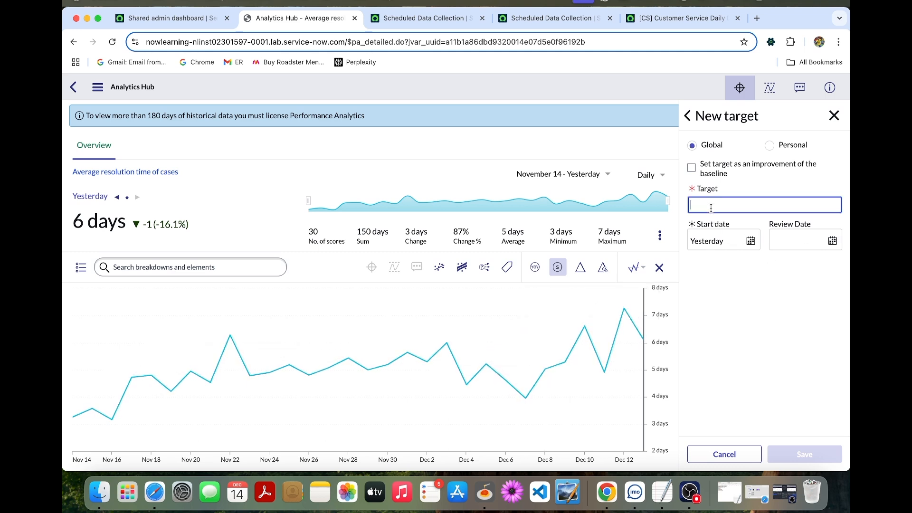
text(5)
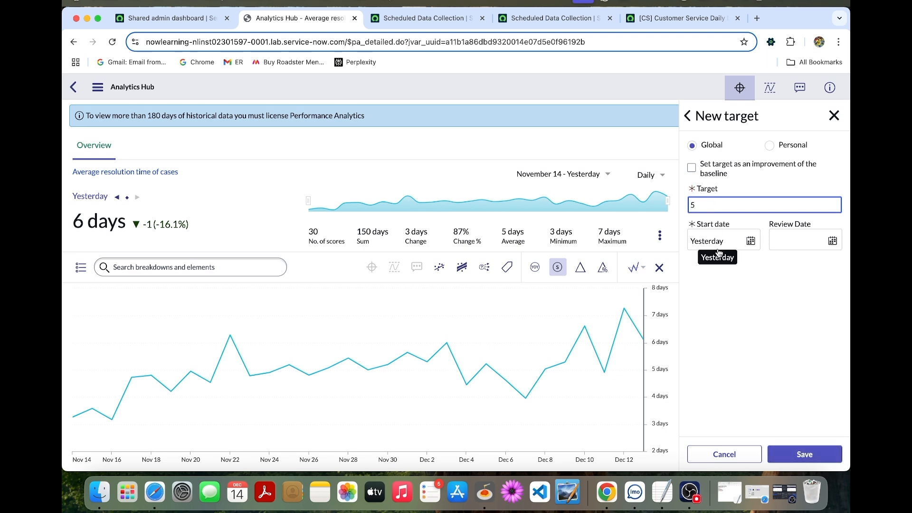
click(751, 240)
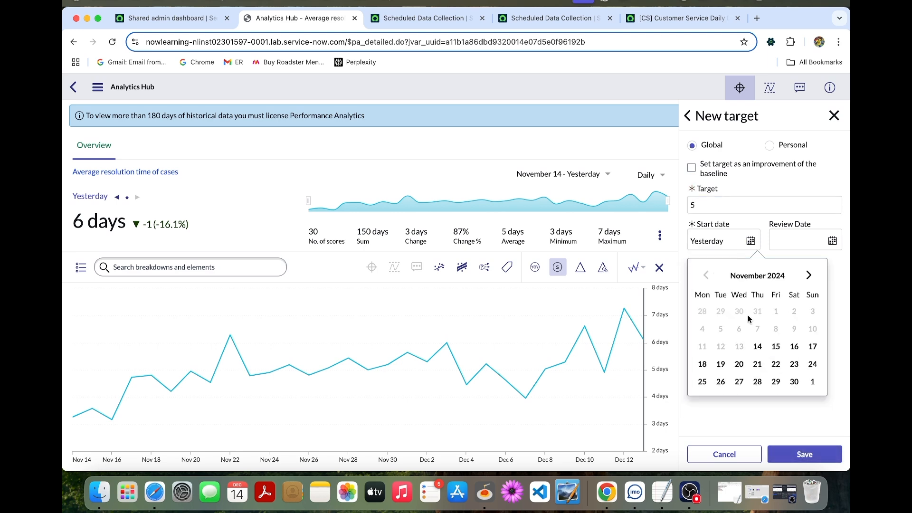
mouse_move(775, 364)
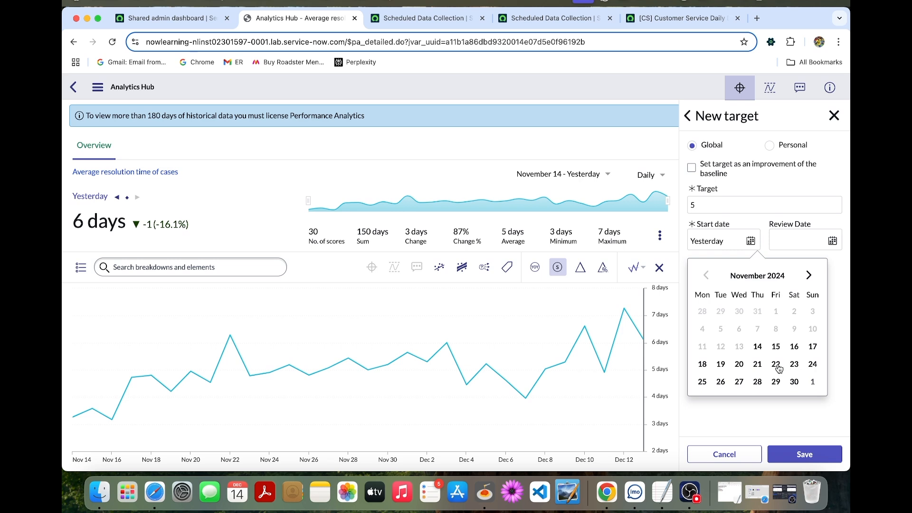
mouse_move(777, 366)
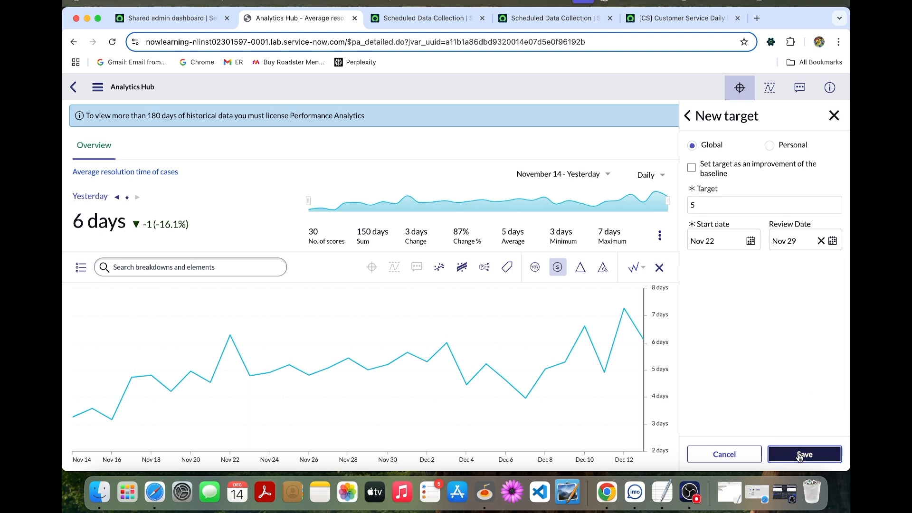
- Save the global resolution-time target of 5 for Nov 22 – Nov 29
click(803, 454)
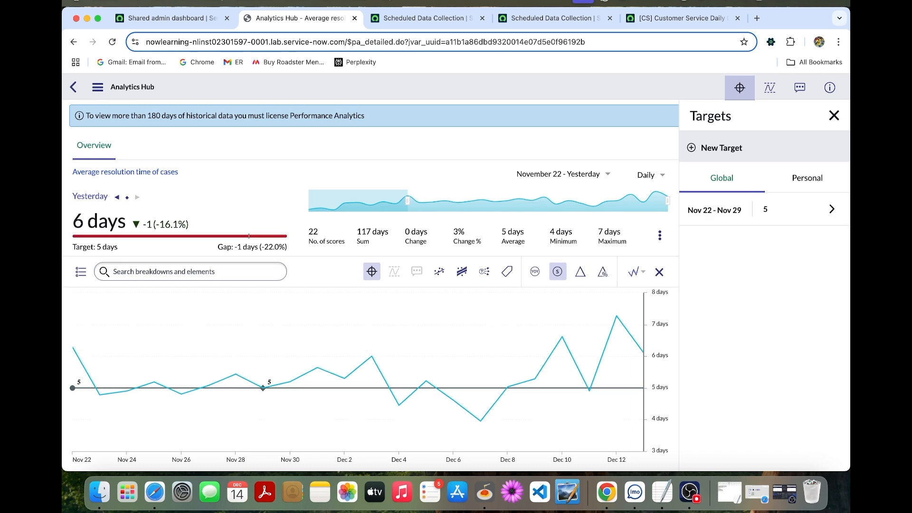
mouse_move(618, 315)
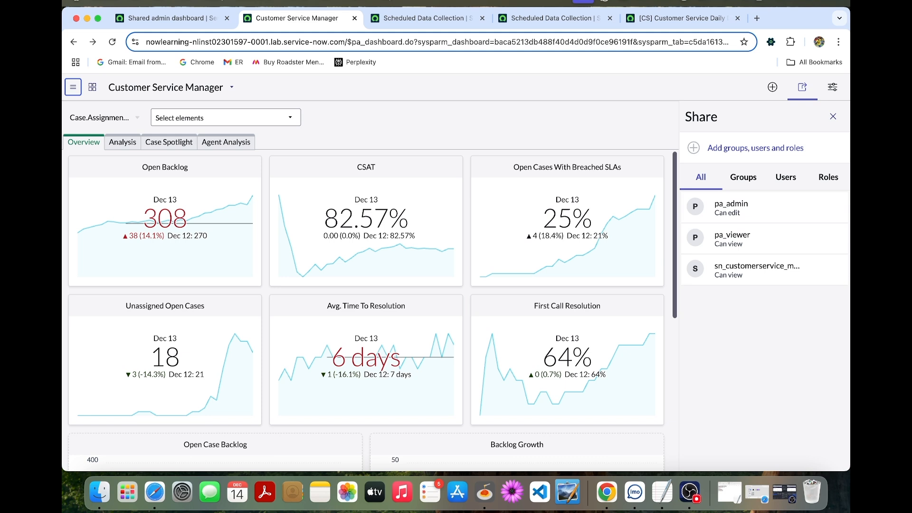
- From admin home, filter the All menu for 'spo' and reach the Spotlight Groups list
click(171, 18)
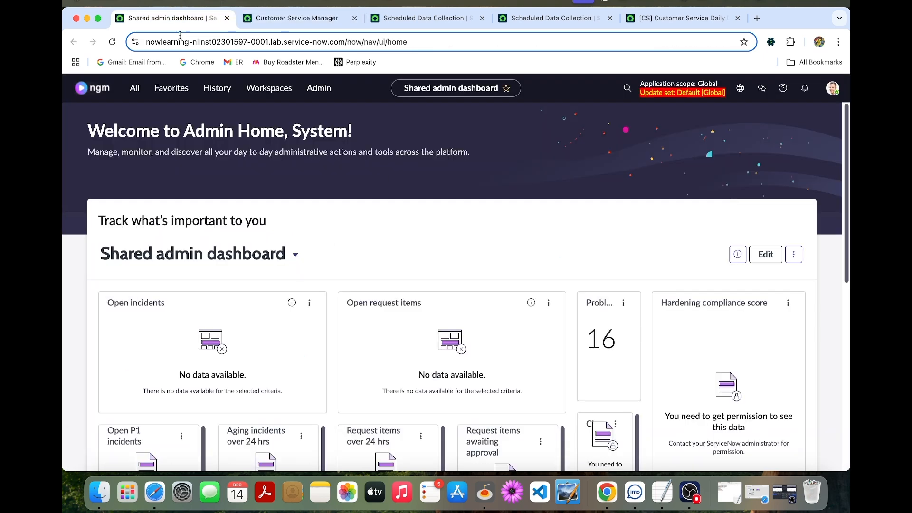
click(135, 87)
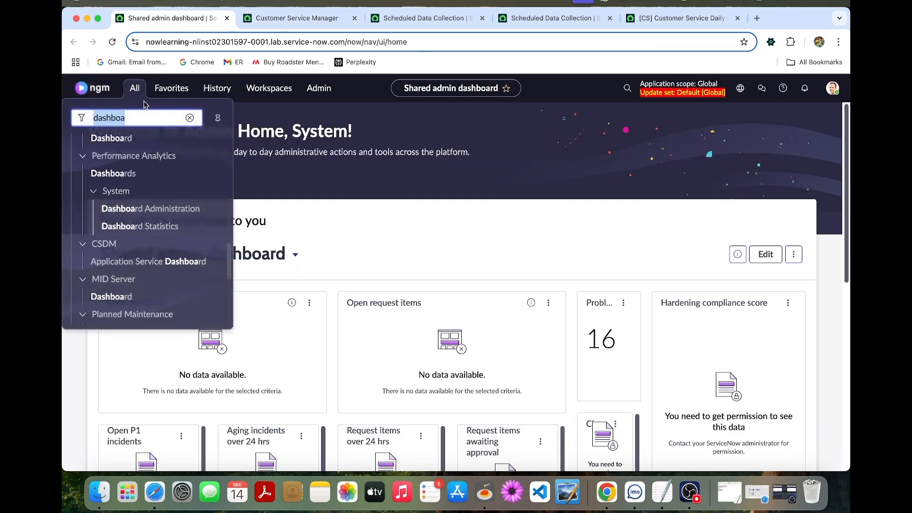
text(spotli)
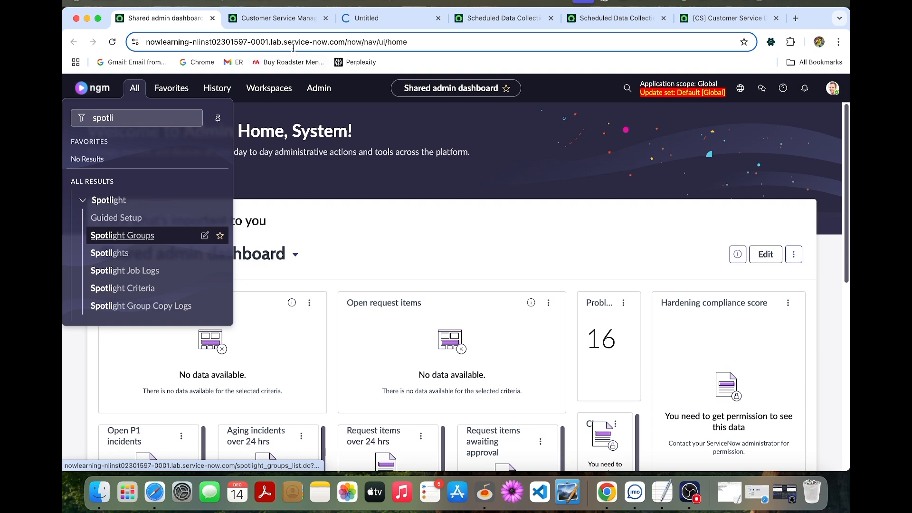
click(122, 235)
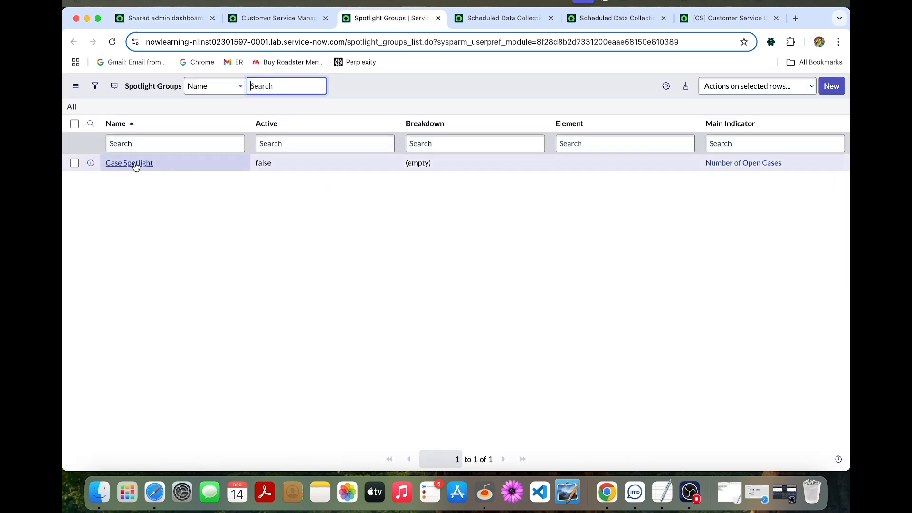
- Mark the Case Spotlight group record as Active and save it
click(129, 164)
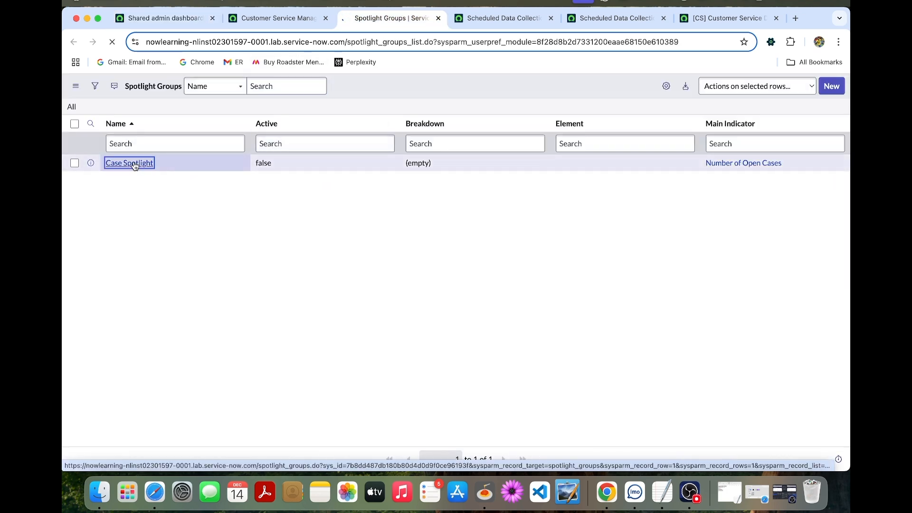
click(129, 163)
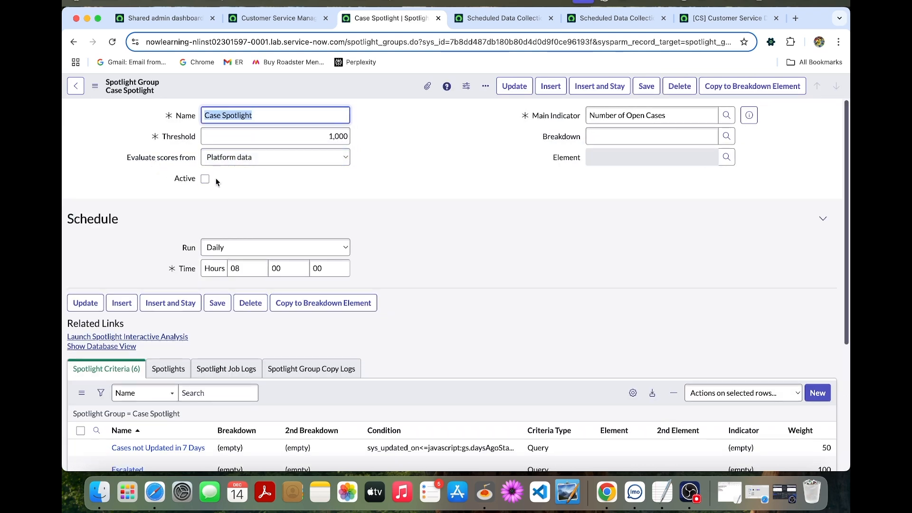
click(205, 179)
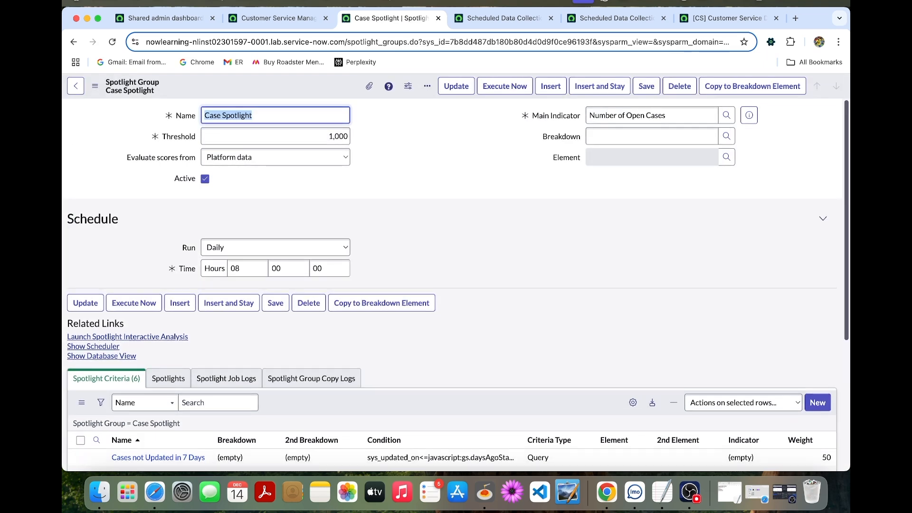
click(504, 86)
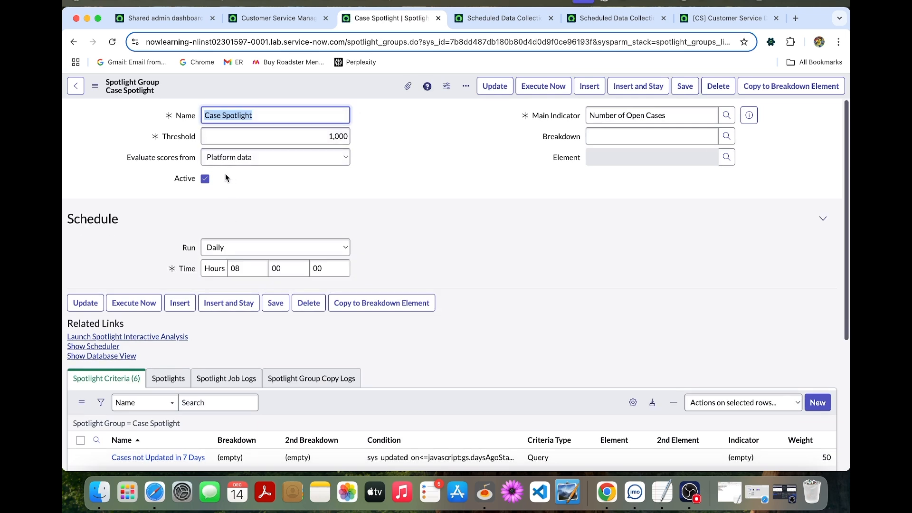
mouse_move(281, 20)
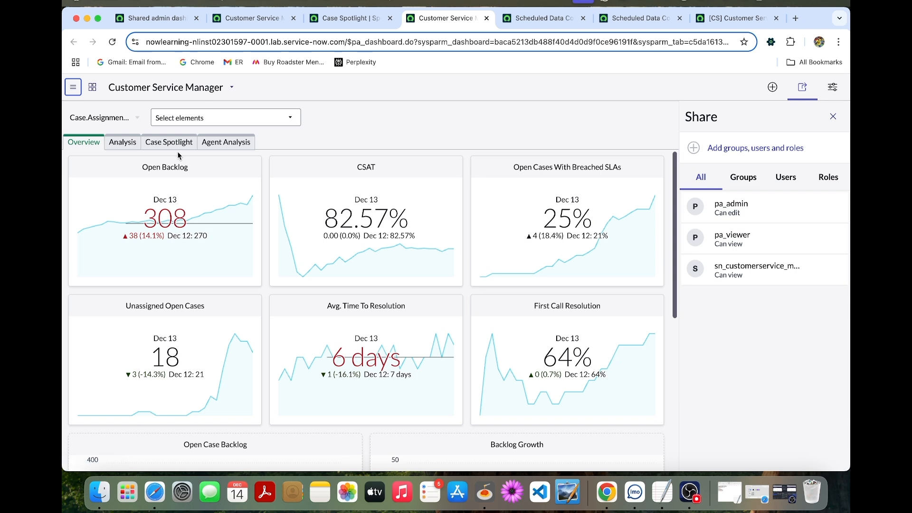
- View the Case Spotlight results (73 cases above threshold), then return to admin home
click(169, 142)
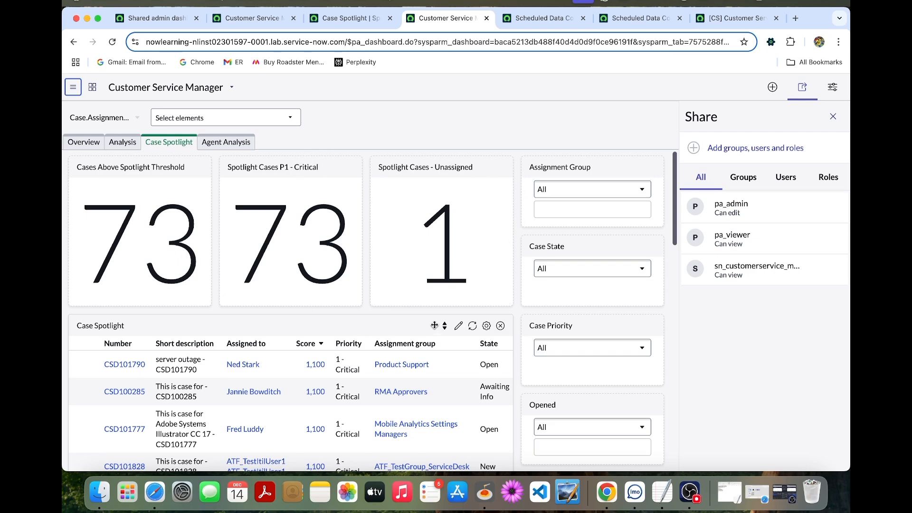
click(157, 18)
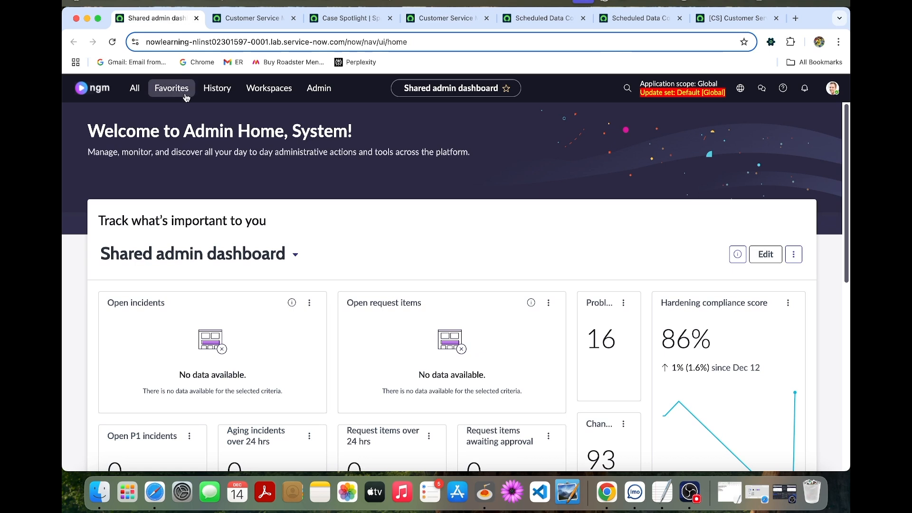
- Filter the All menu for 'admin co' and reach the Performance Analytics Admin Console
click(135, 88)
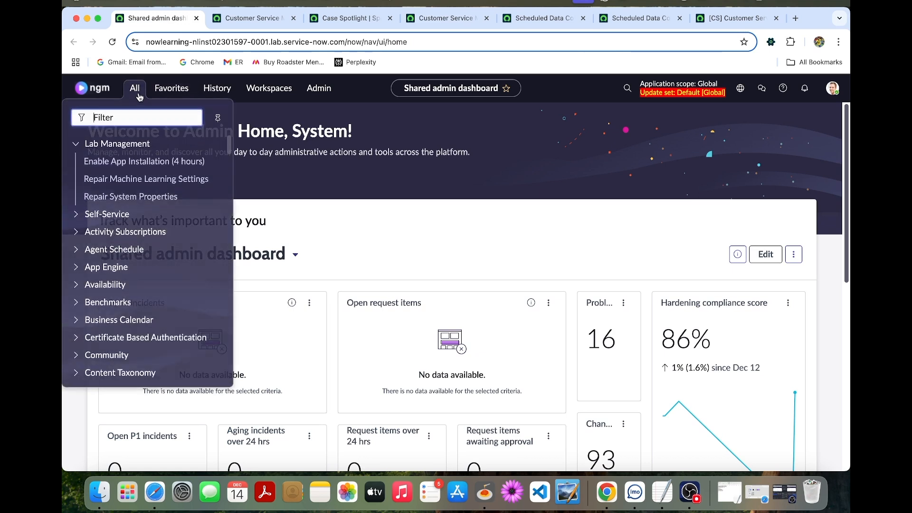
text(admin consol)
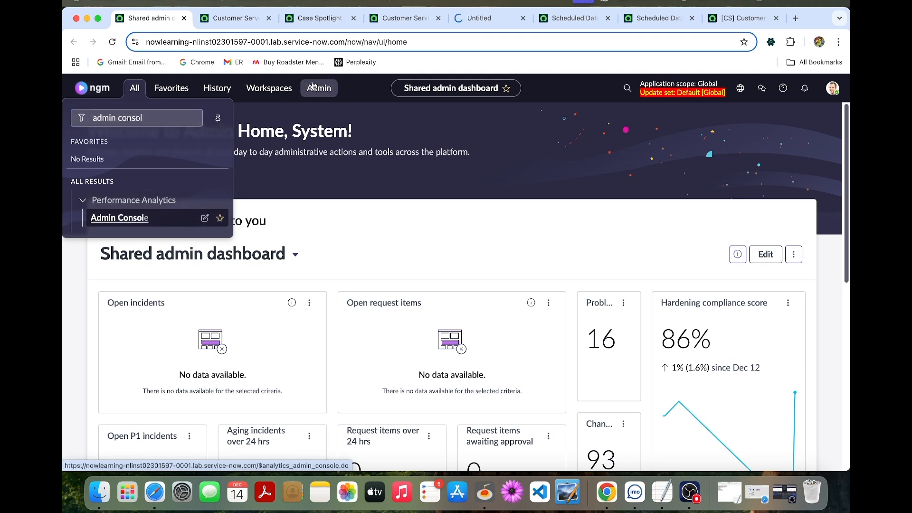
click(119, 217)
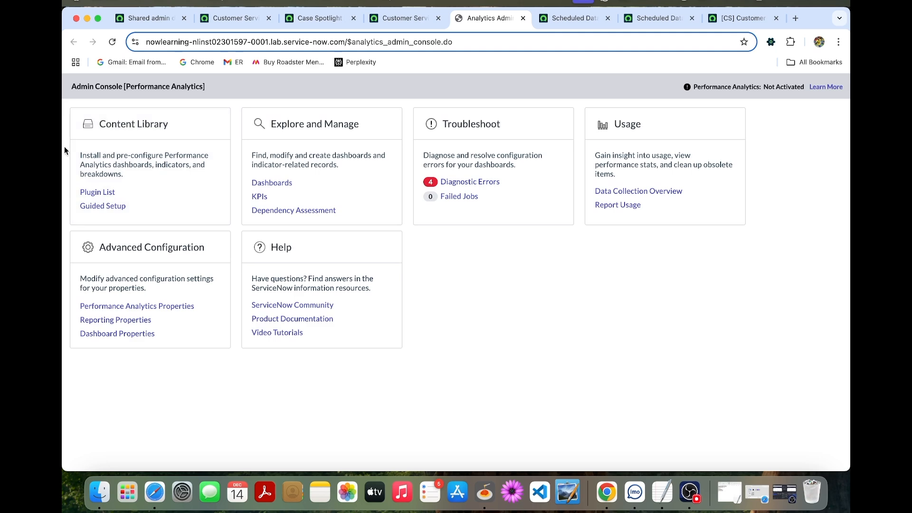
mouse_move(101, 179)
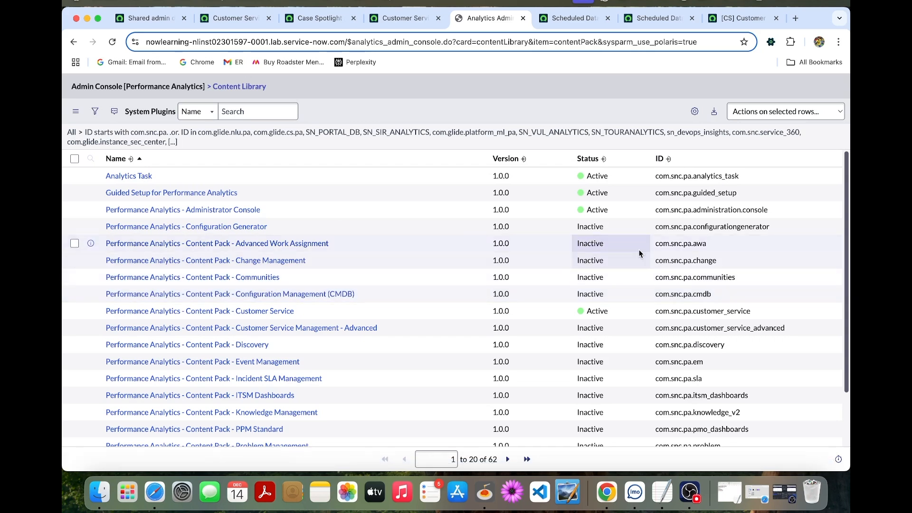
mouse_move(788, 488)
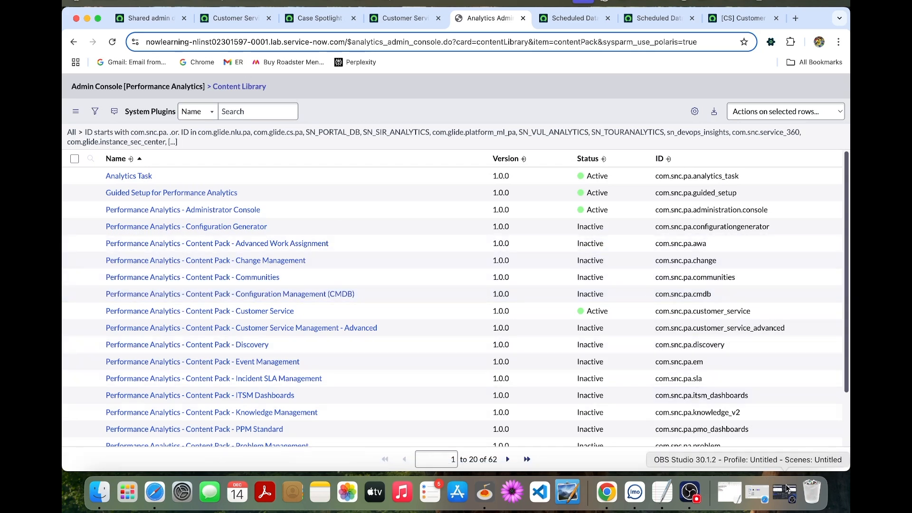